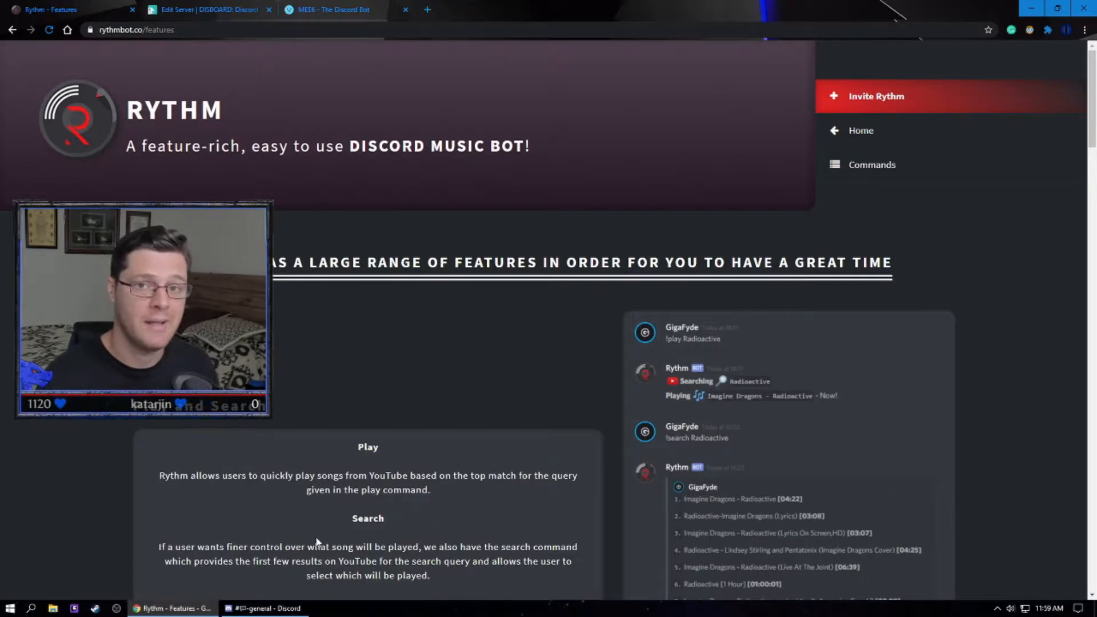
Scroll down through the current page
scroll("down", 3)
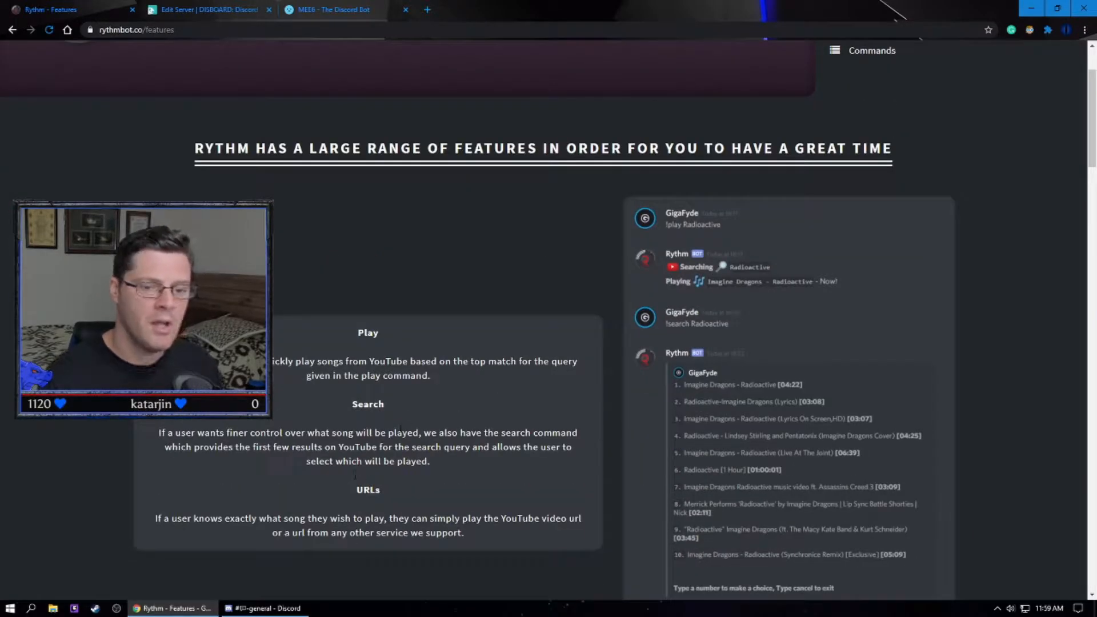
scroll("down", 3)
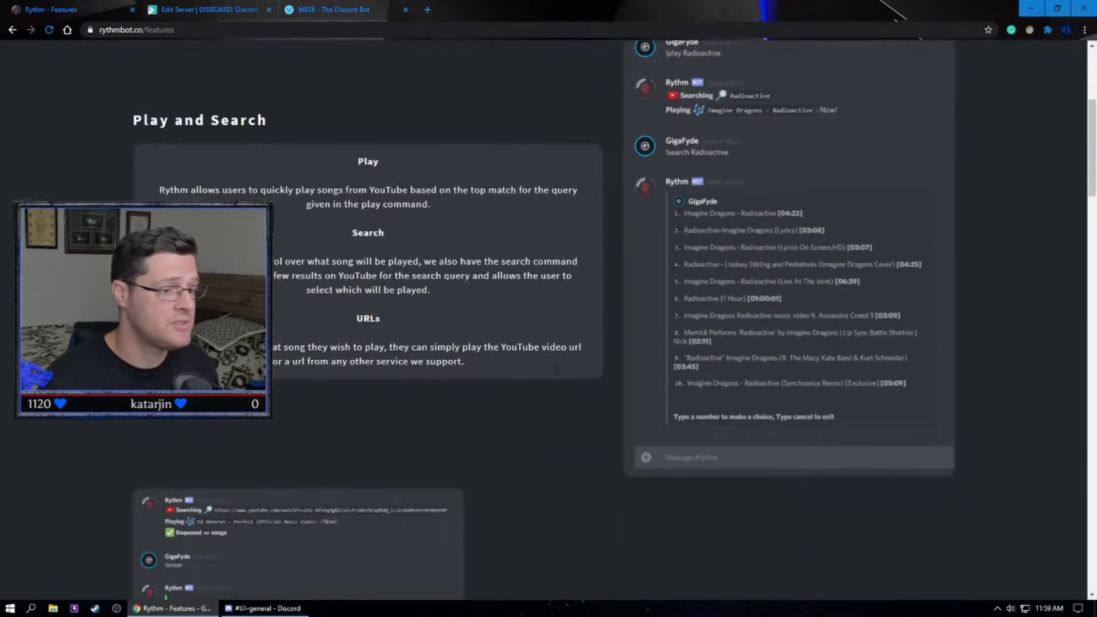
scroll("down", 3)
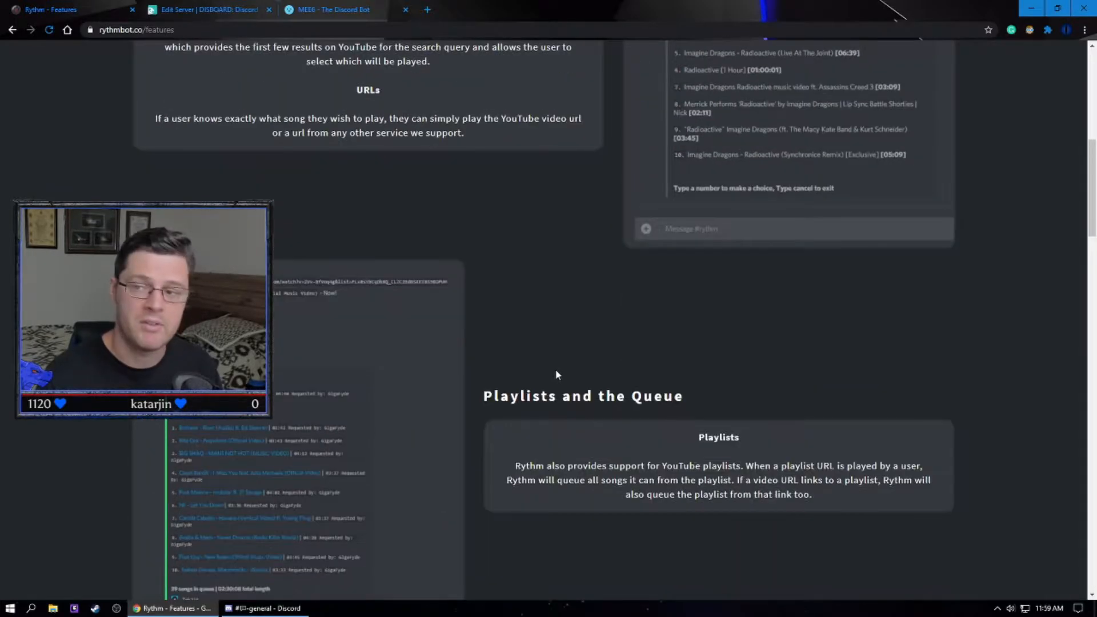
scroll("down", 3)
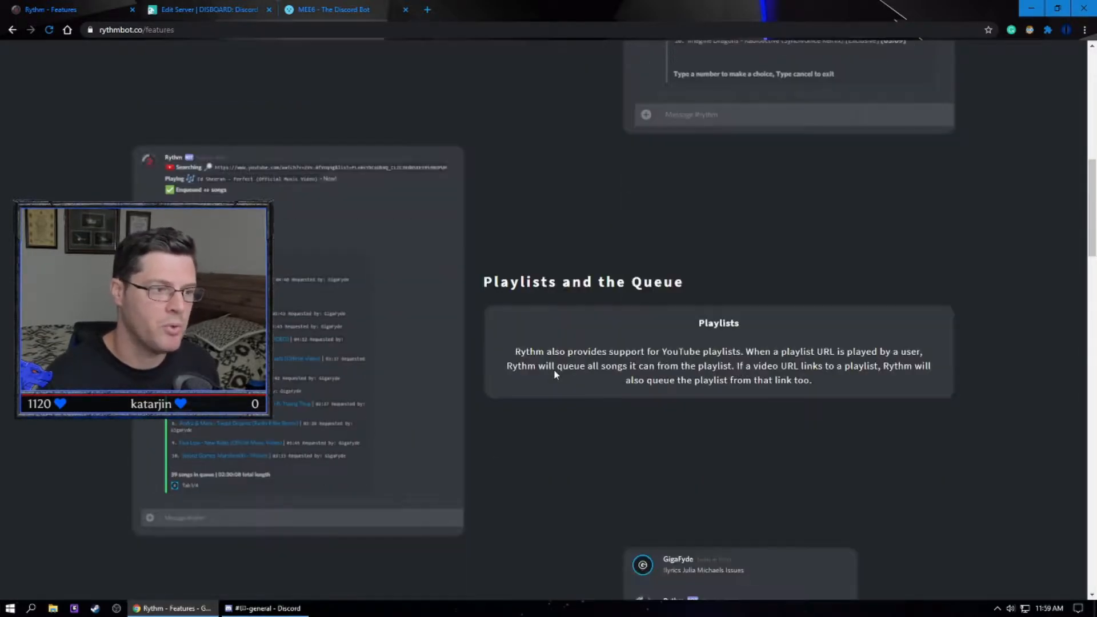
scroll("down", 3)
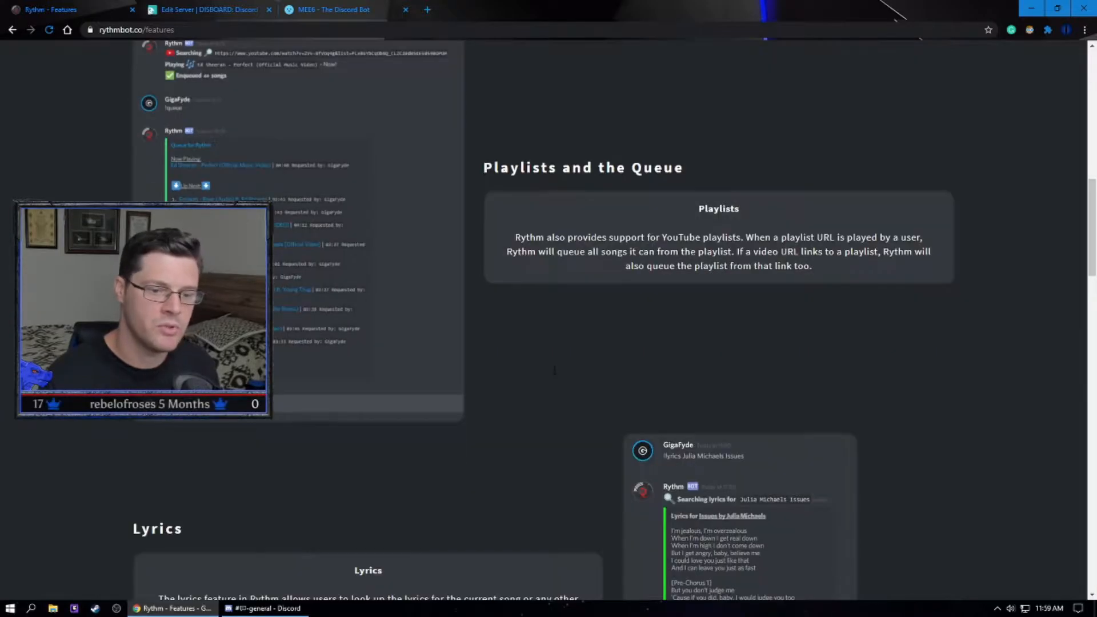
scroll("down", 3)
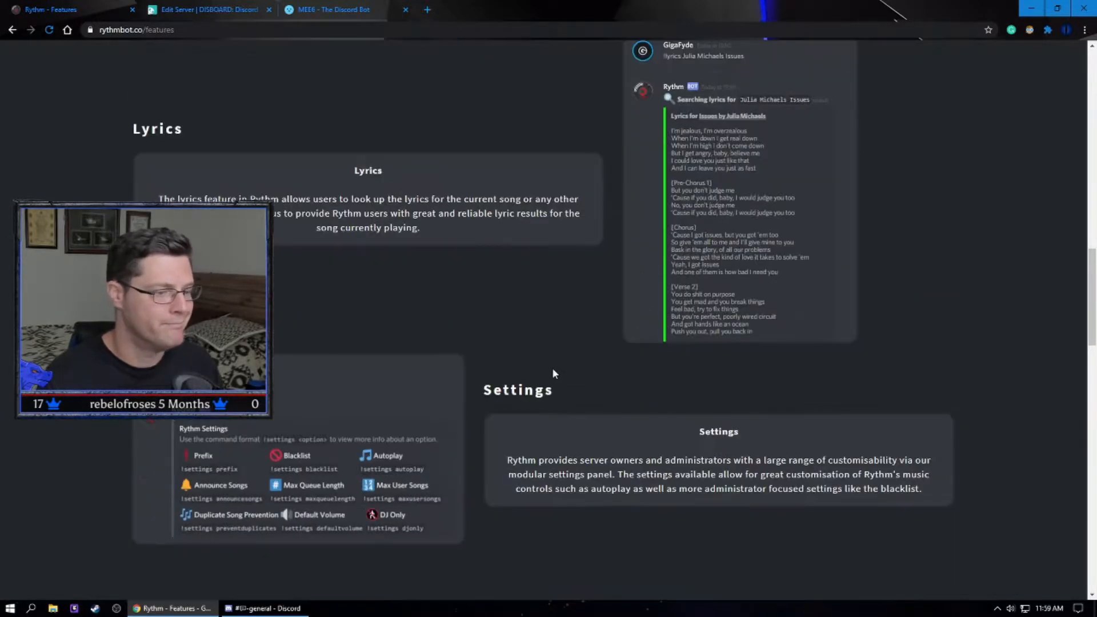
scroll("down", 3)
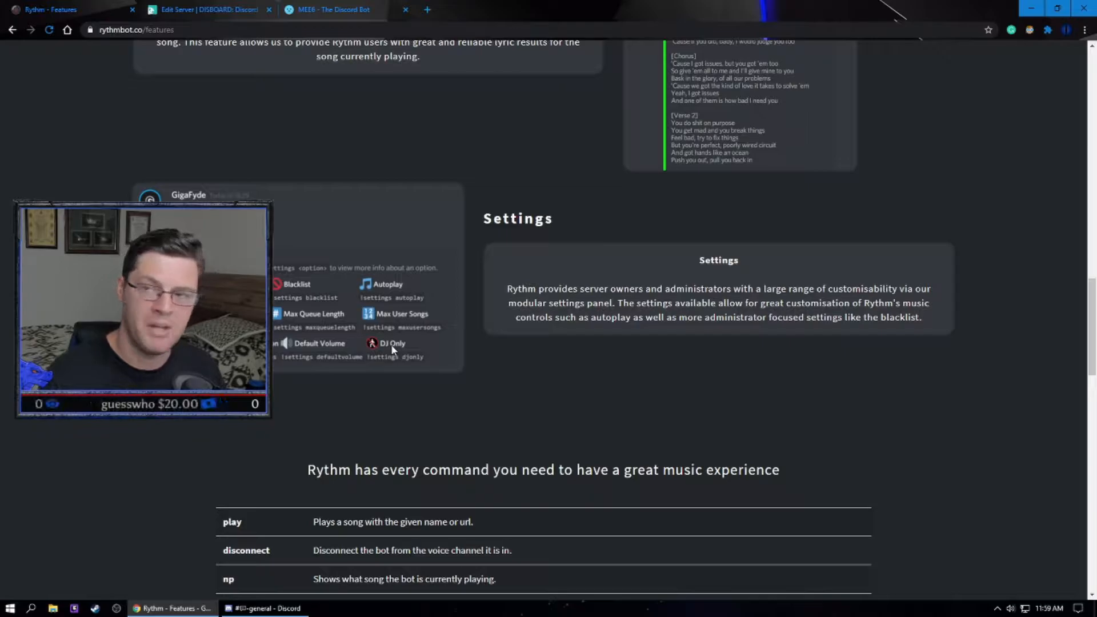
scroll("down", 3)
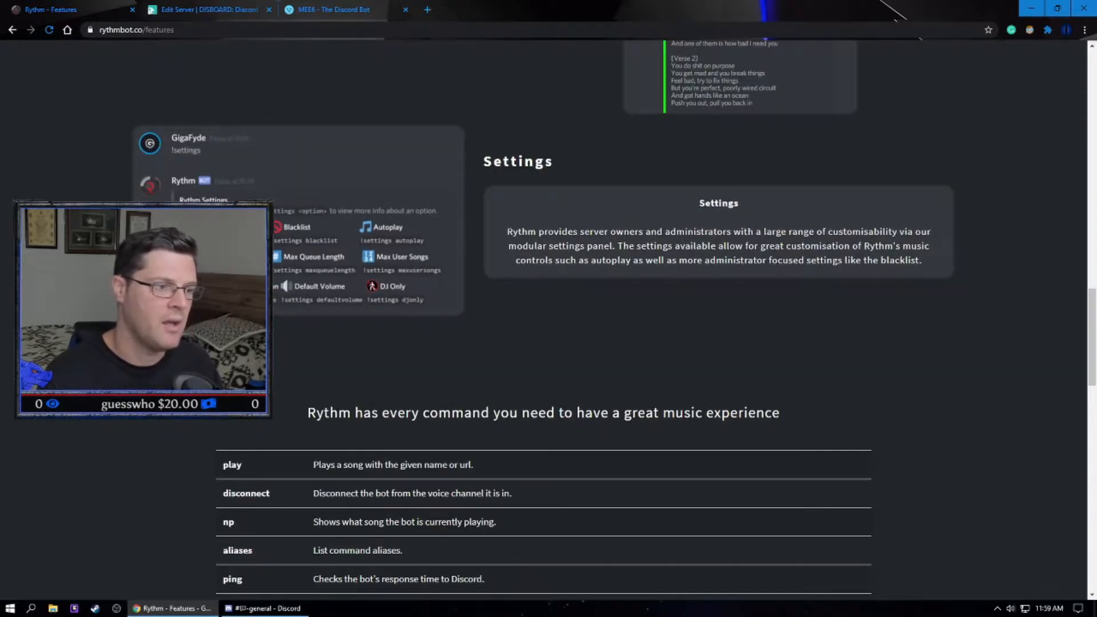
scroll("down", 3)
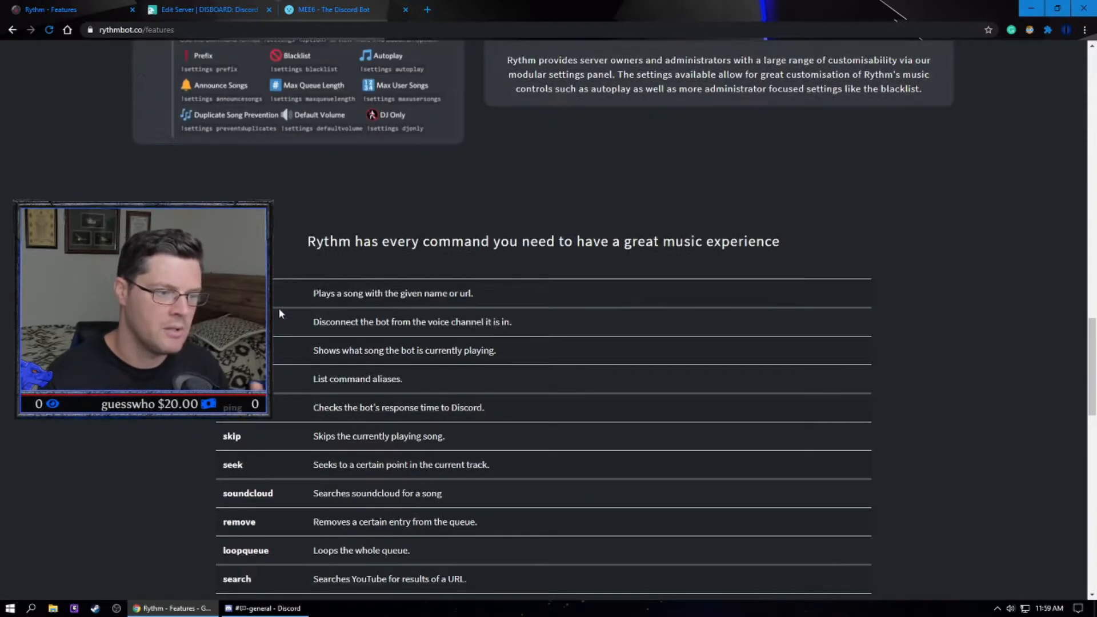
scroll("down", 3)
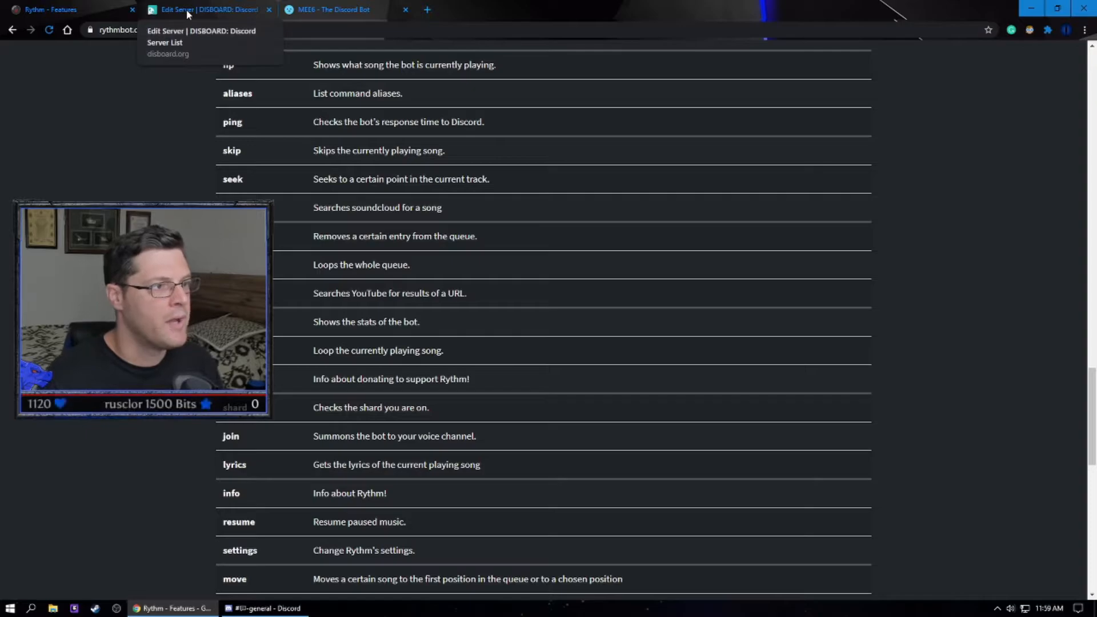
Switch to the DISBOARD tab and browse its public server listing of 740382 servers
left_click(203, 9)
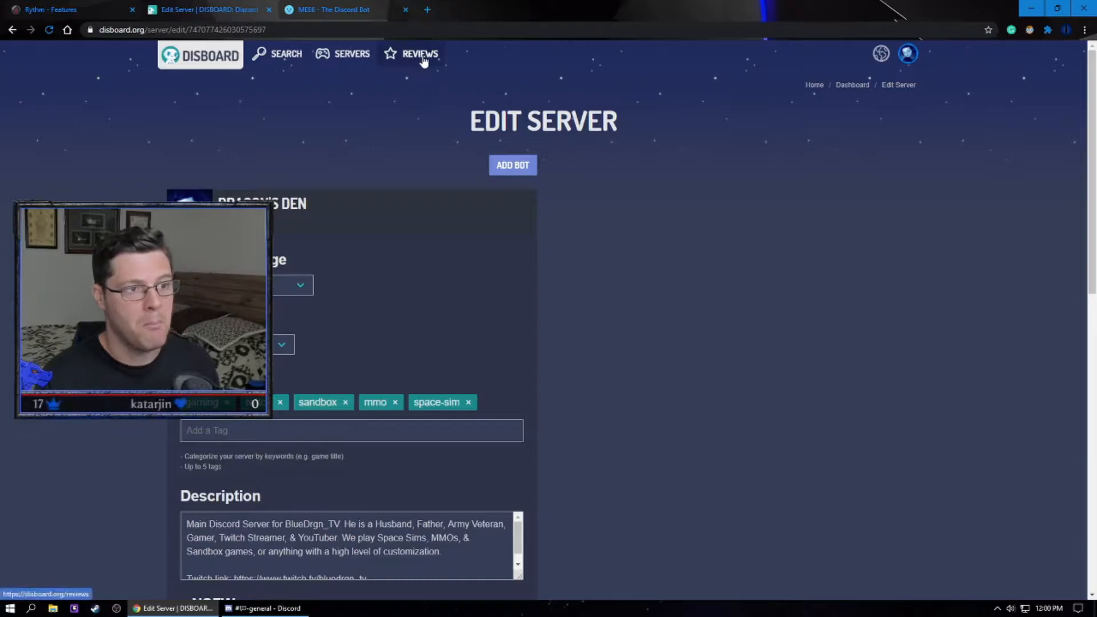
left_click(419, 54)
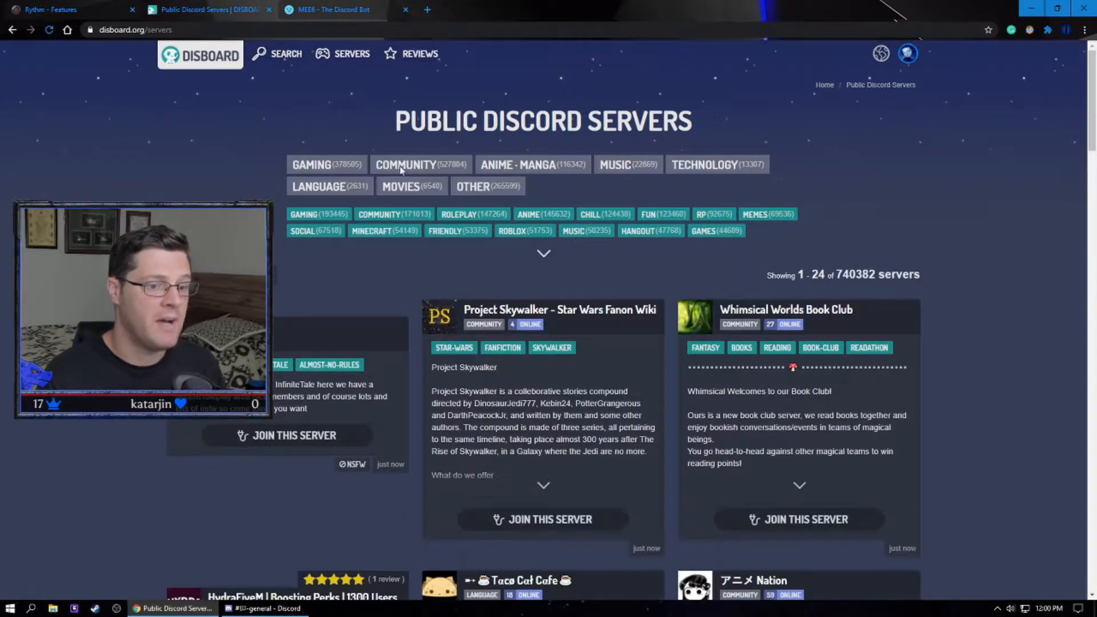
scroll("down", 3)
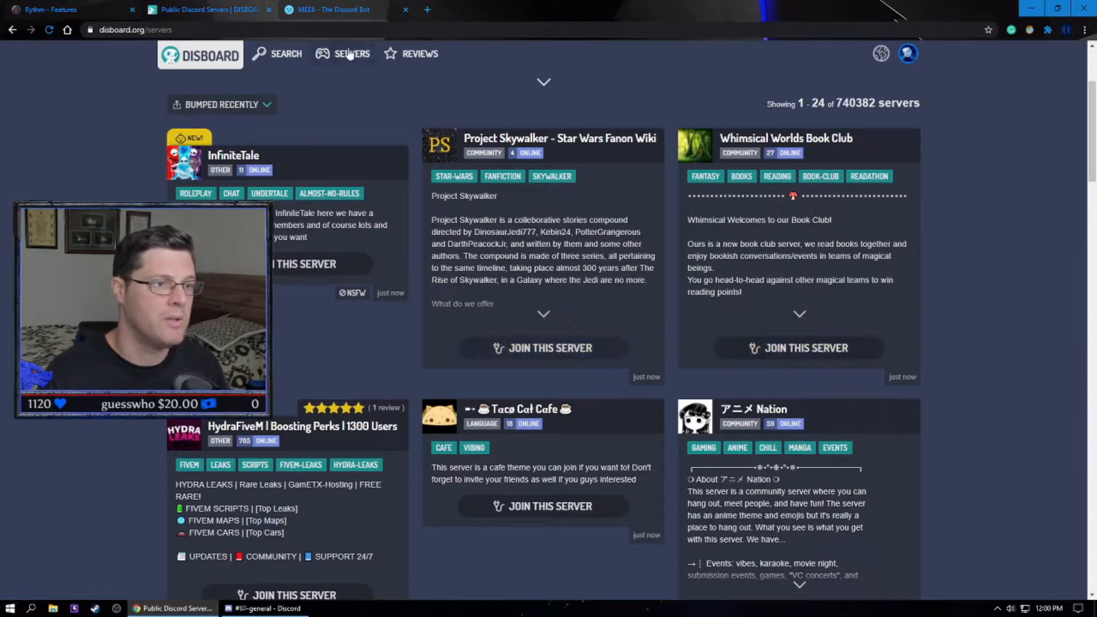
From the account menu's Your Servers dashboard, open Dragon's Den's edit page
left_click(907, 53)
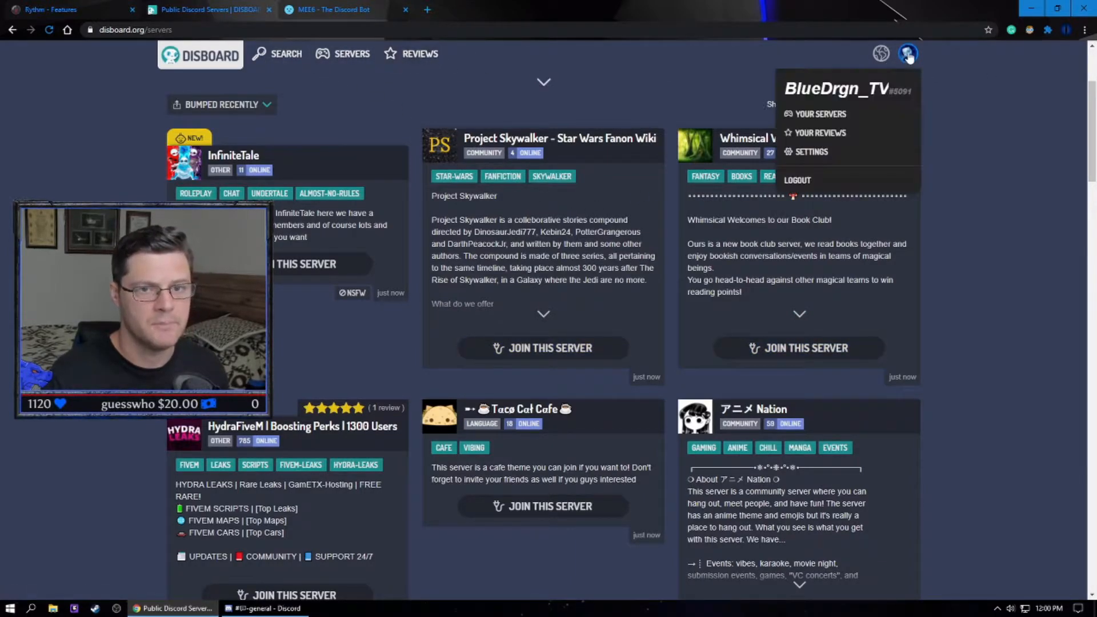
left_click(819, 113)
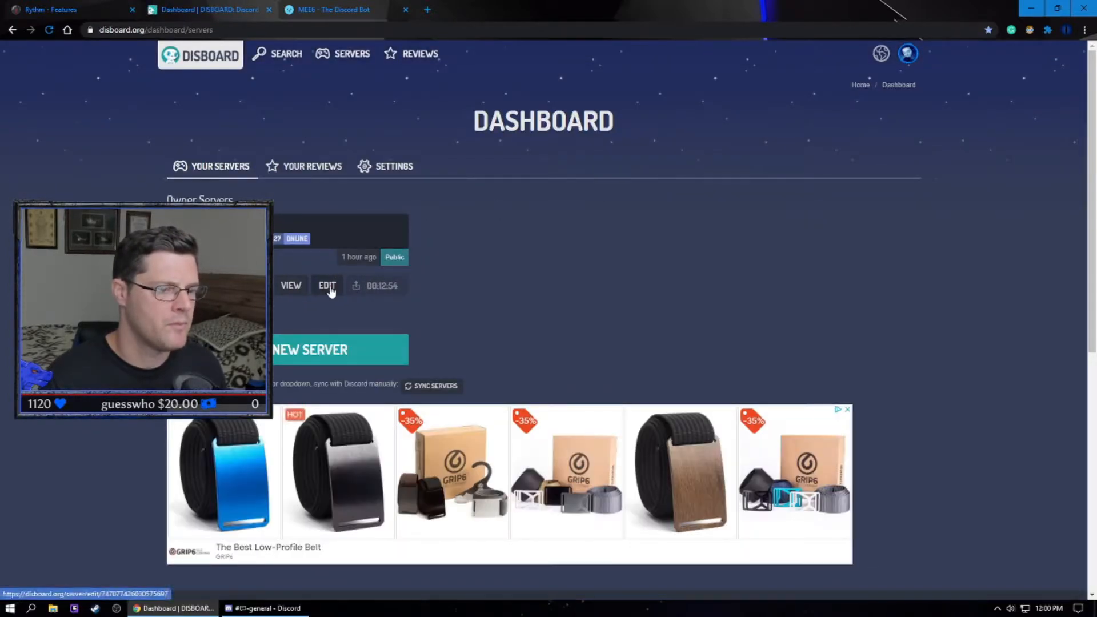
left_click(327, 284)
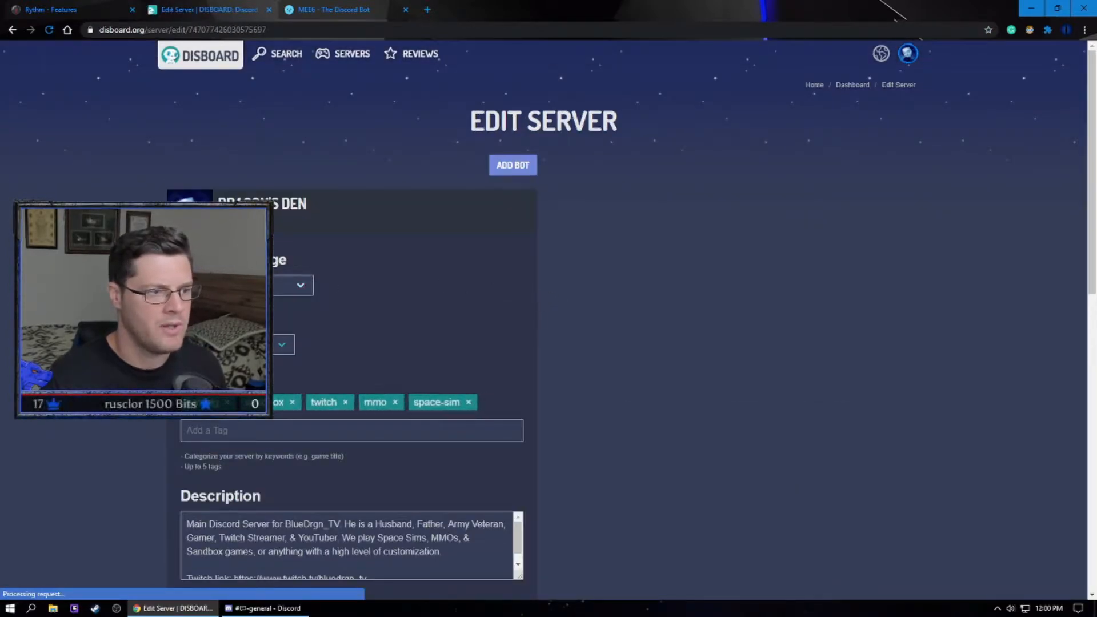
scroll("down", 3)
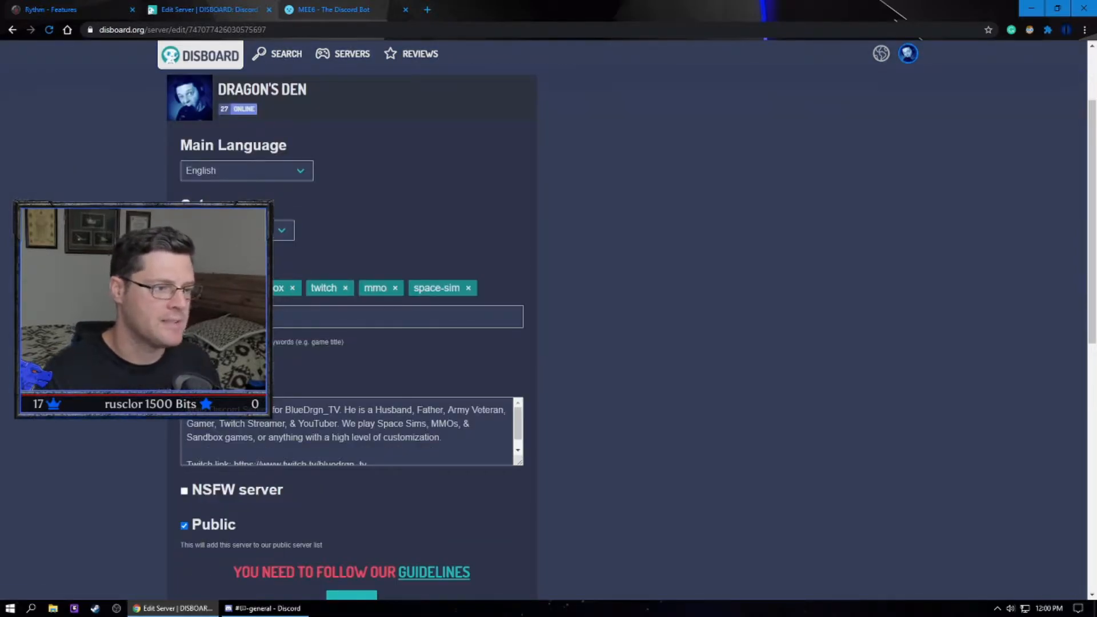
mouse_move(439, 283)
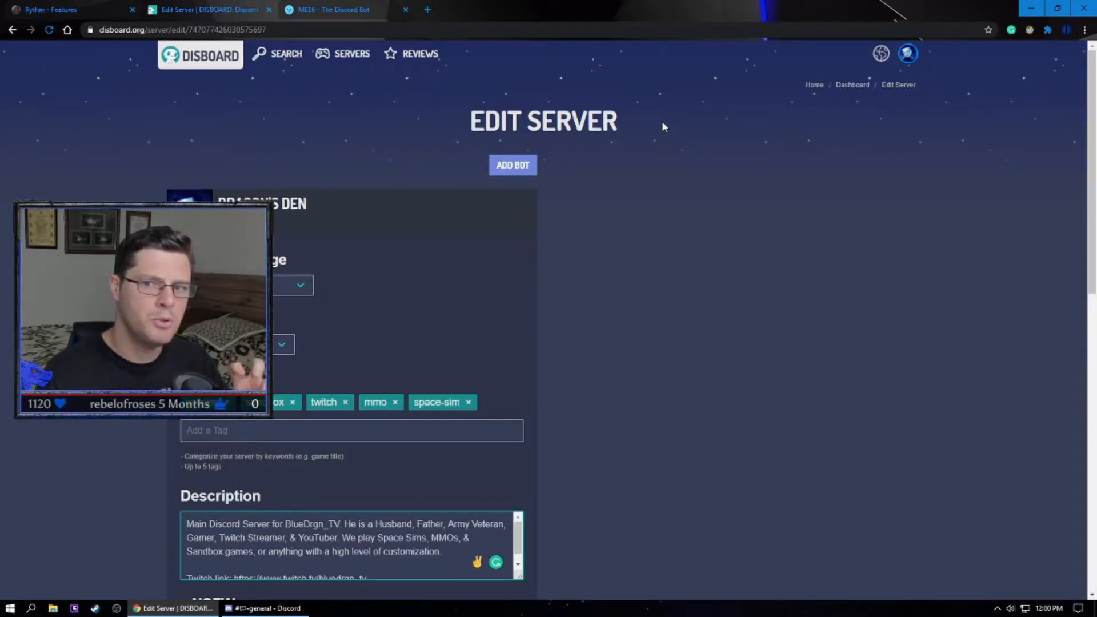
Visit DISBOARD search, then open the SERVERS listing led by V&B Chill Cafe
left_click(284, 54)
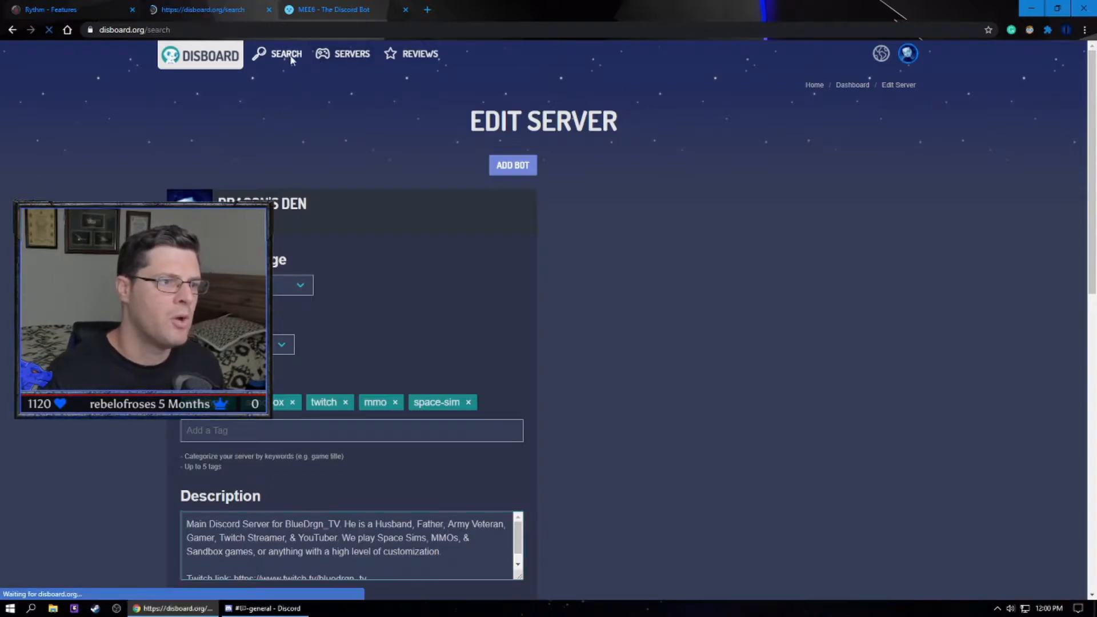
left_click(286, 54)
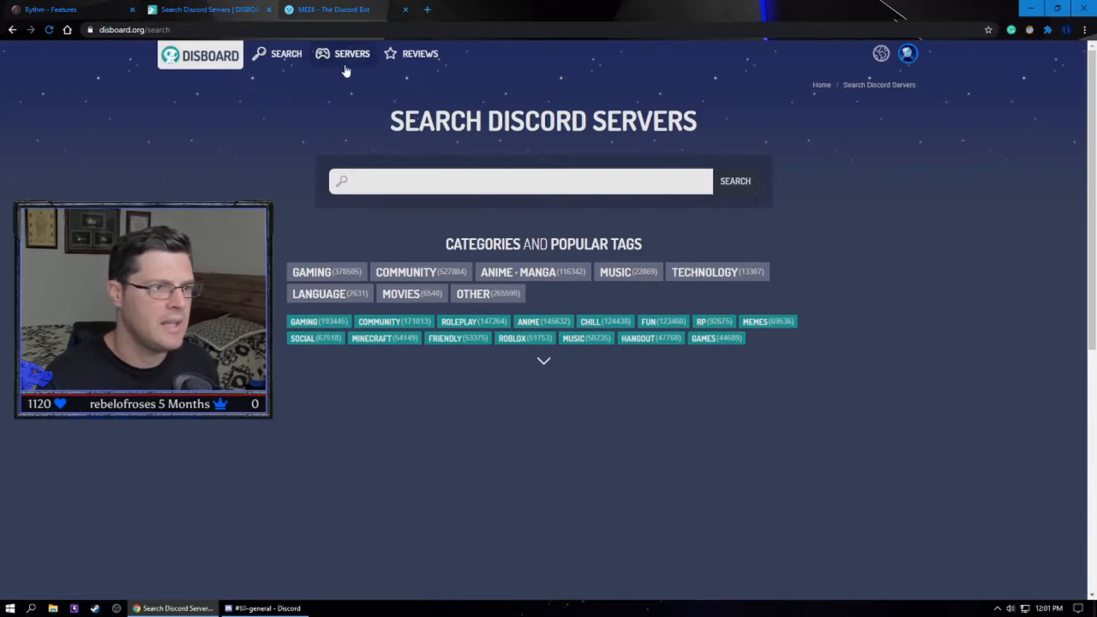
left_click(352, 53)
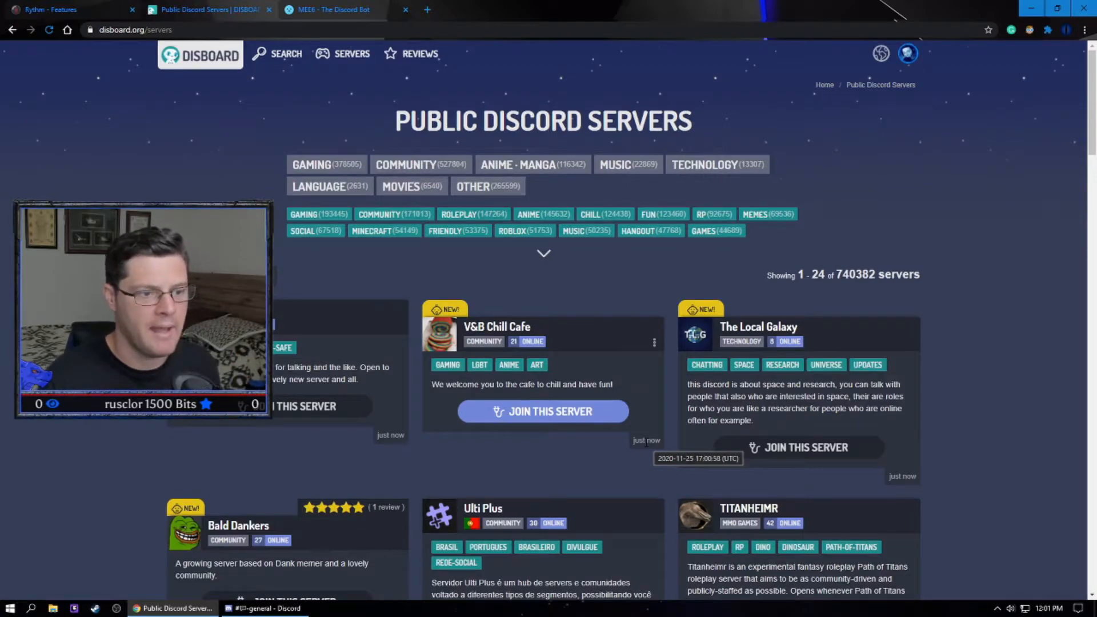
mouse_move(495, 264)
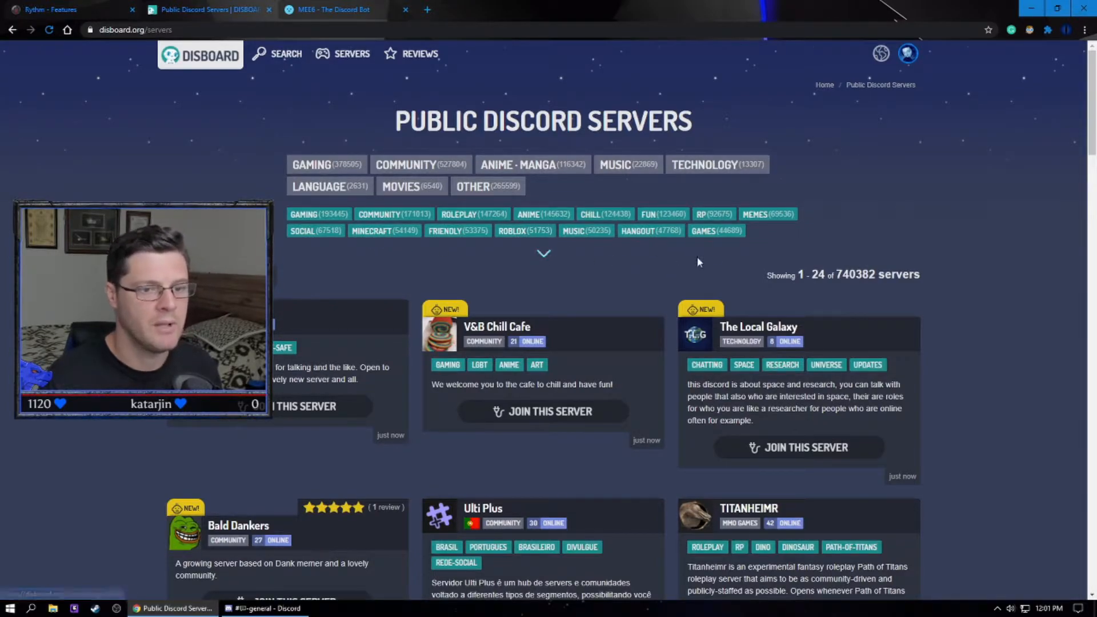
mouse_move(473, 215)
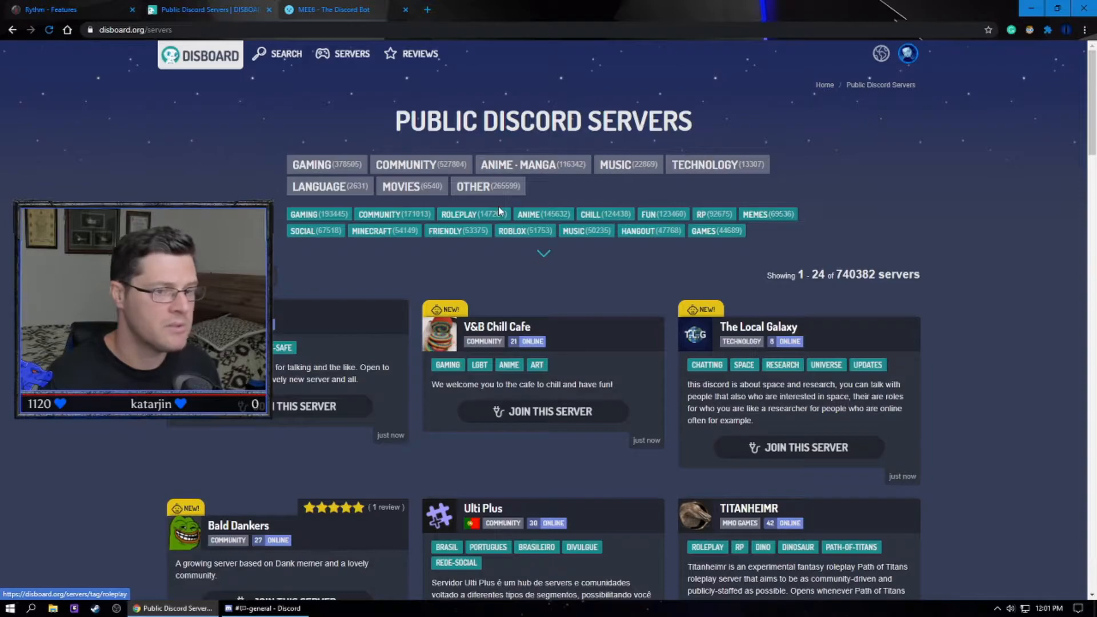
mouse_move(473, 215)
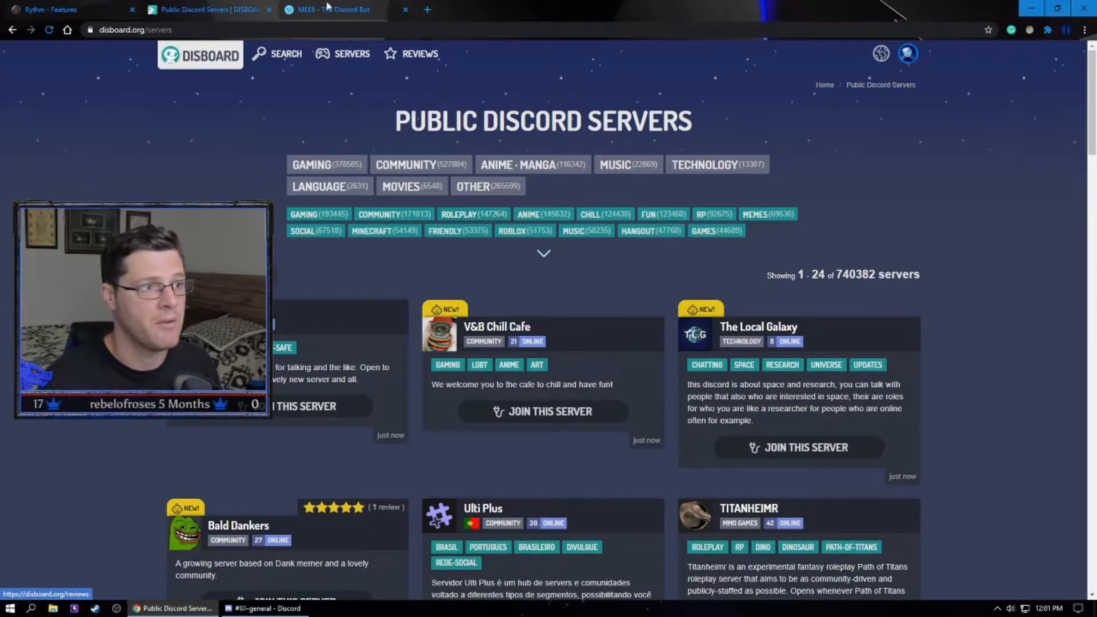
Switch to the MEE6 tab showing Dragon's Den's plugins dashboard
left_click(329, 9)
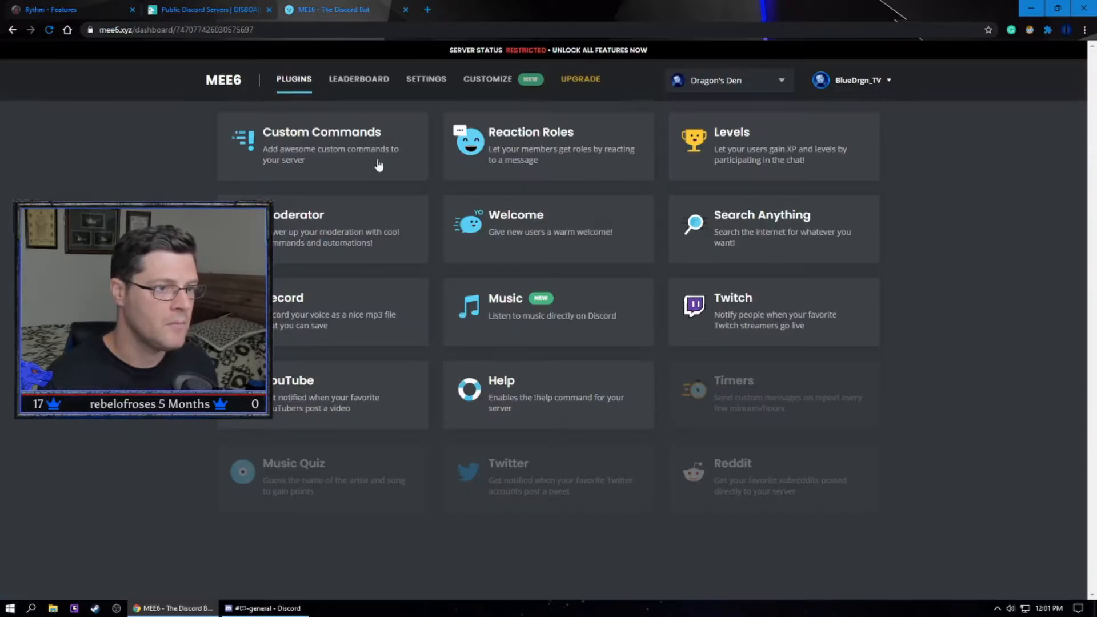
mouse_move(370, 144)
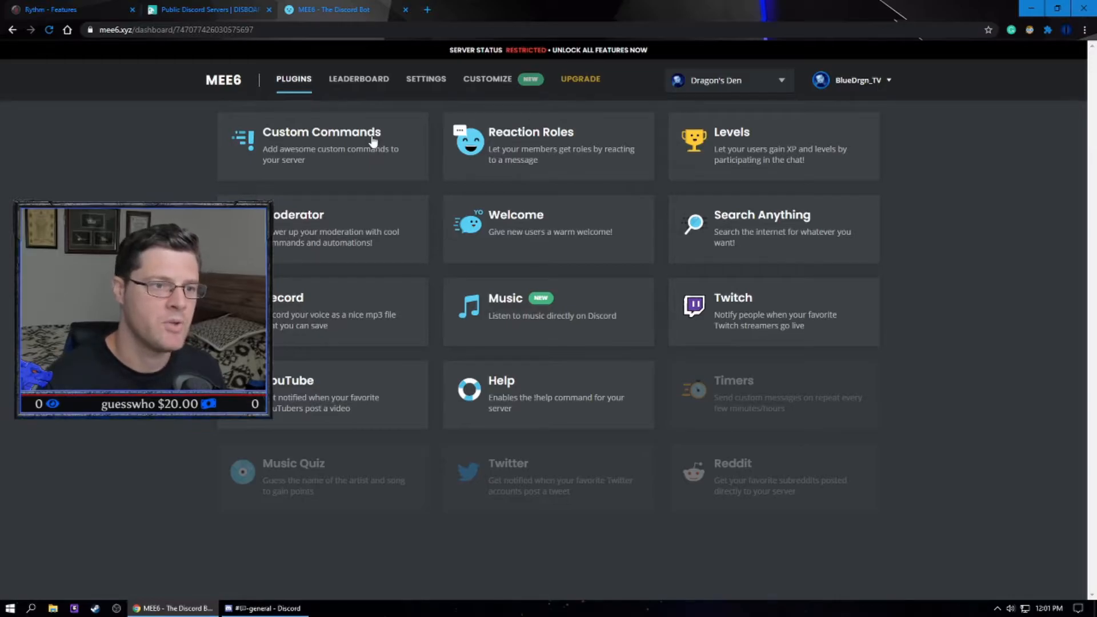
mouse_move(345, 153)
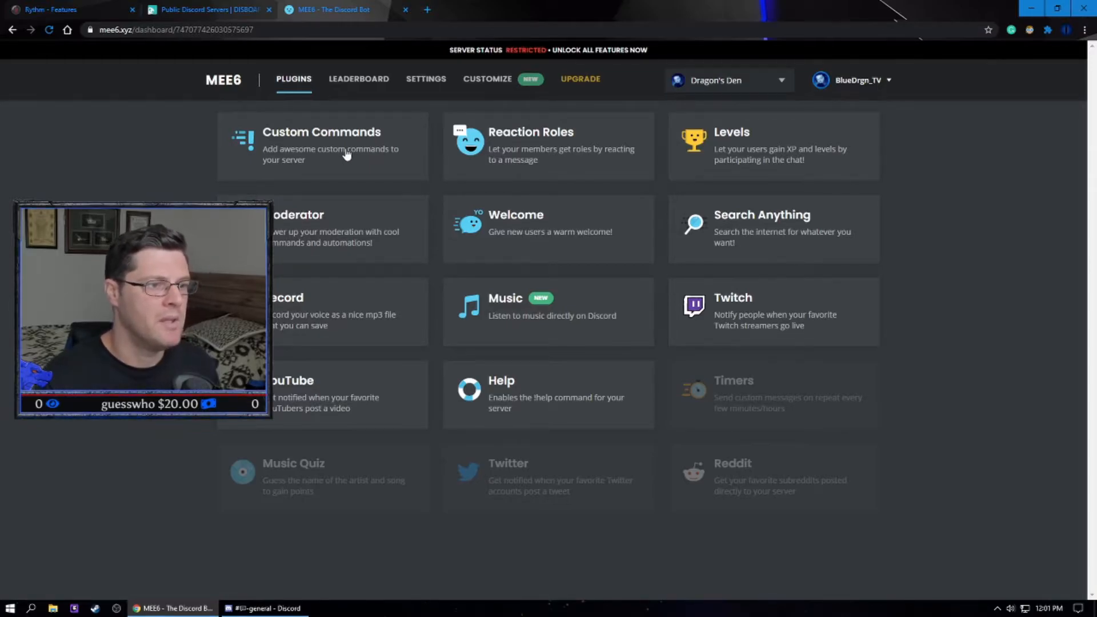
mouse_move(560, 154)
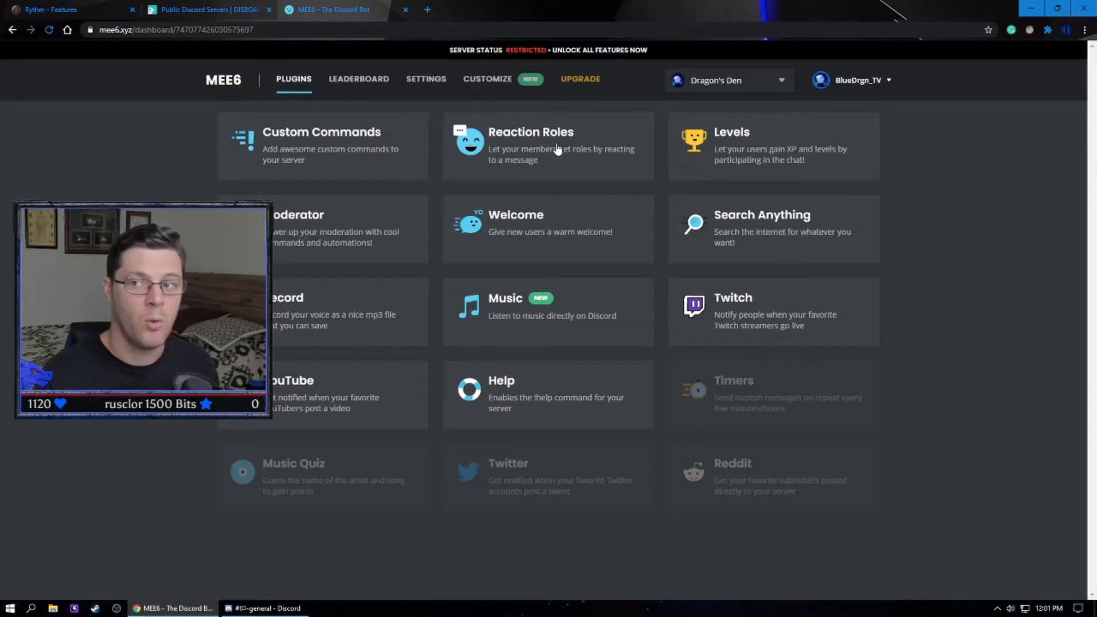
Open the Reaction Roles plugin showing the message with two emoji reactions
left_click(548, 146)
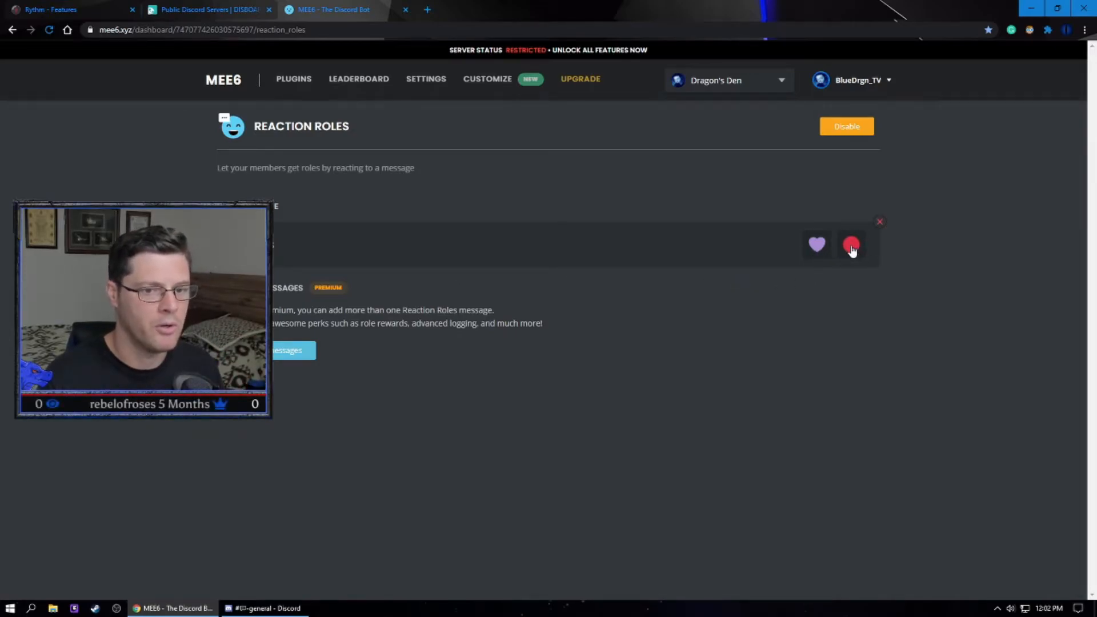
mouse_move(816, 245)
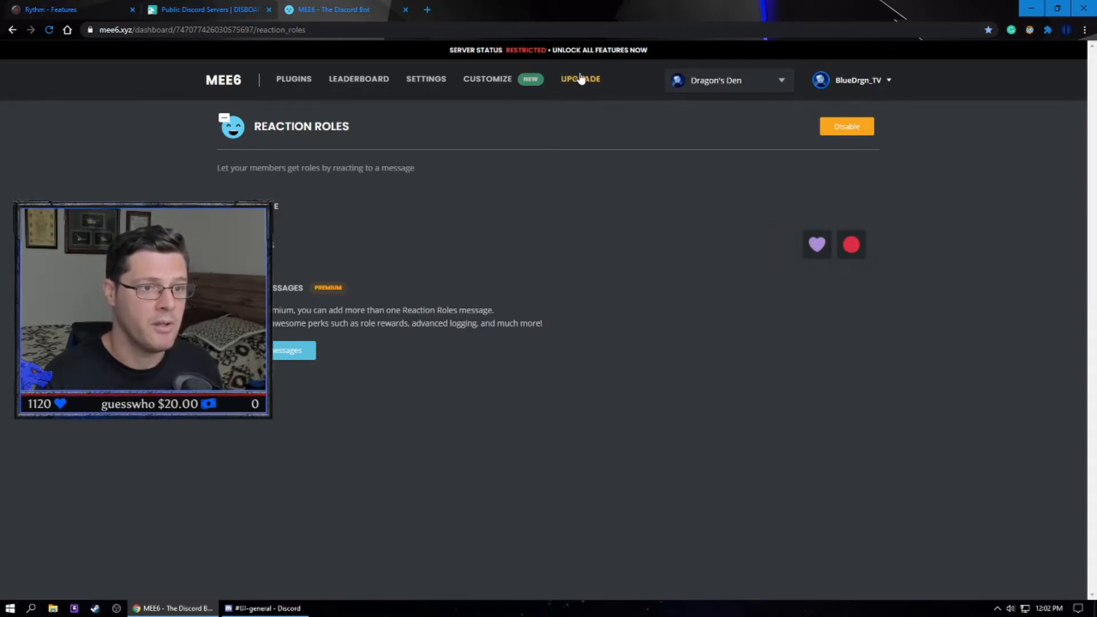
mouse_move(420, 118)
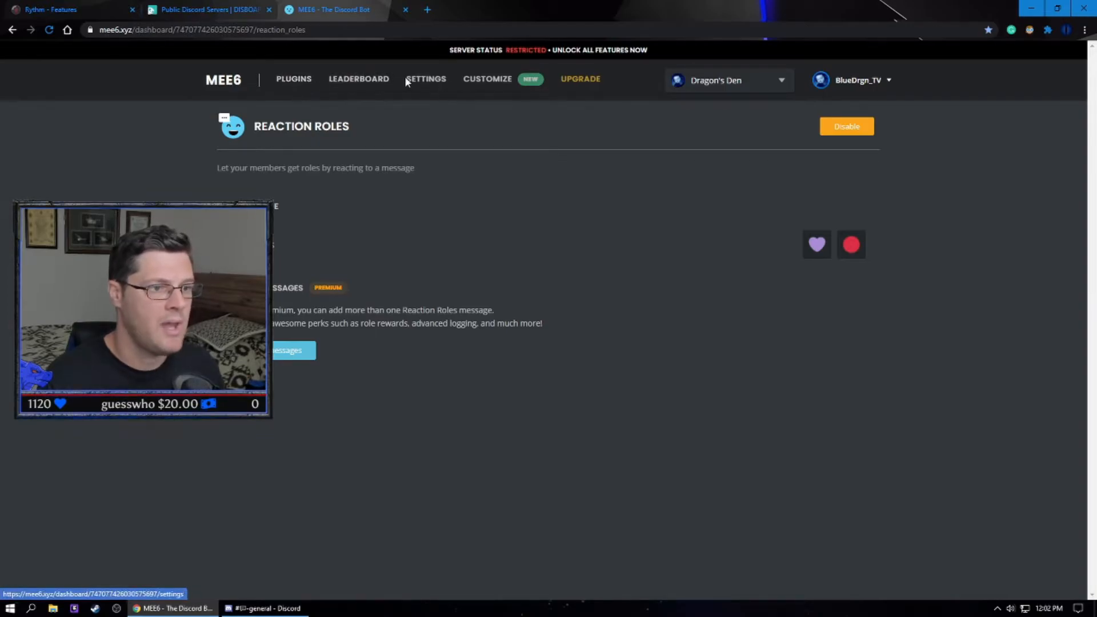
Return from Reaction Roles to the full MEE6 plugin grid
left_click(293, 78)
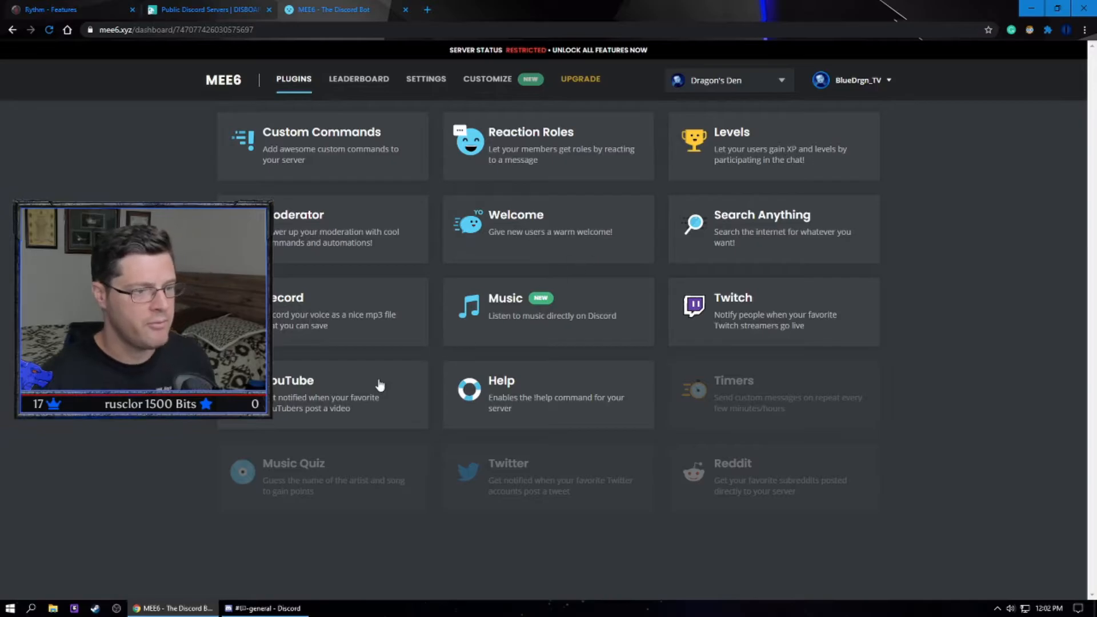
mouse_move(521, 227)
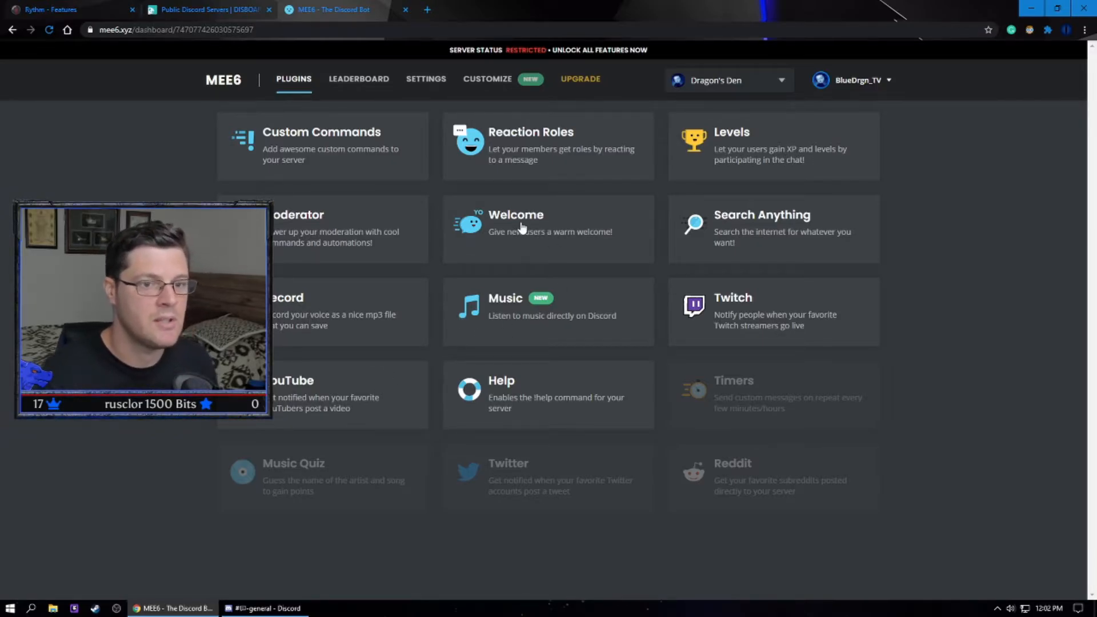
mouse_move(593, 252)
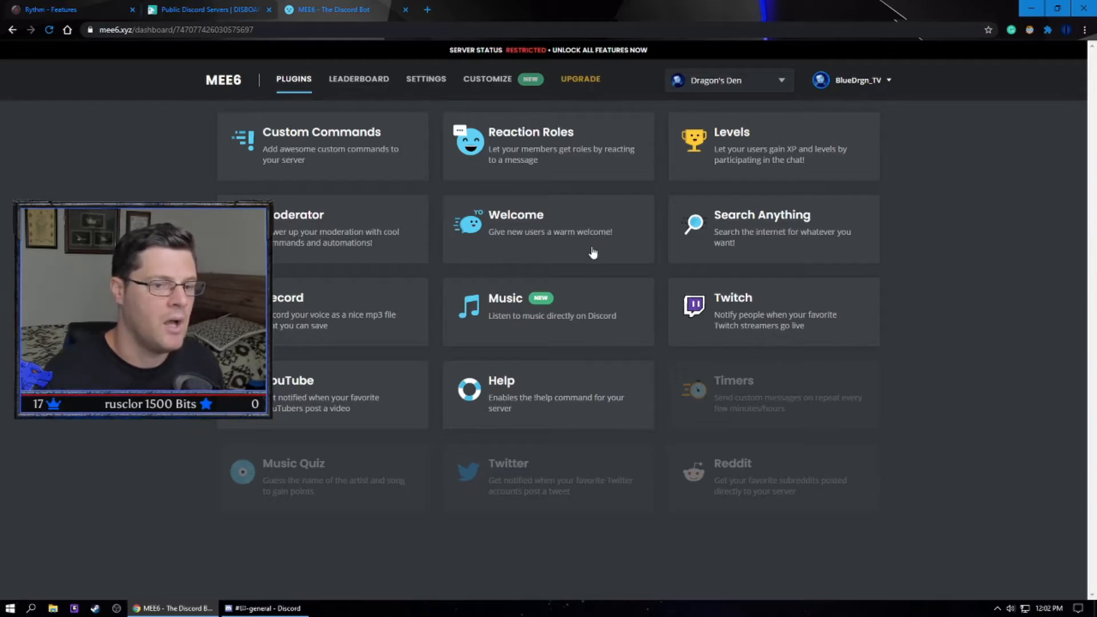
mouse_move(757, 311)
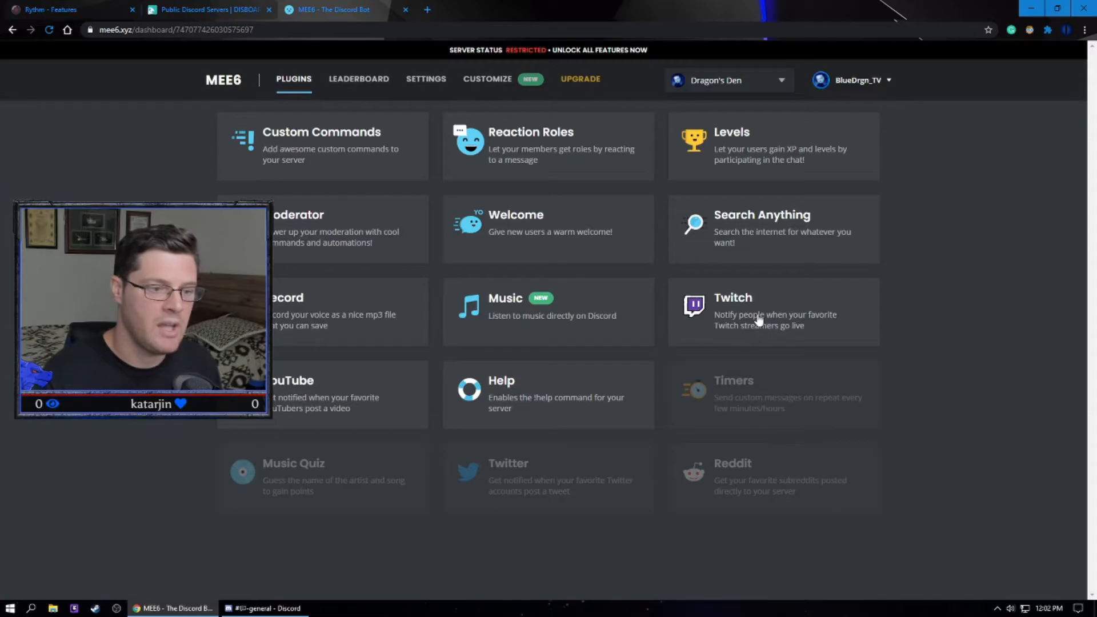
mouse_move(381, 401)
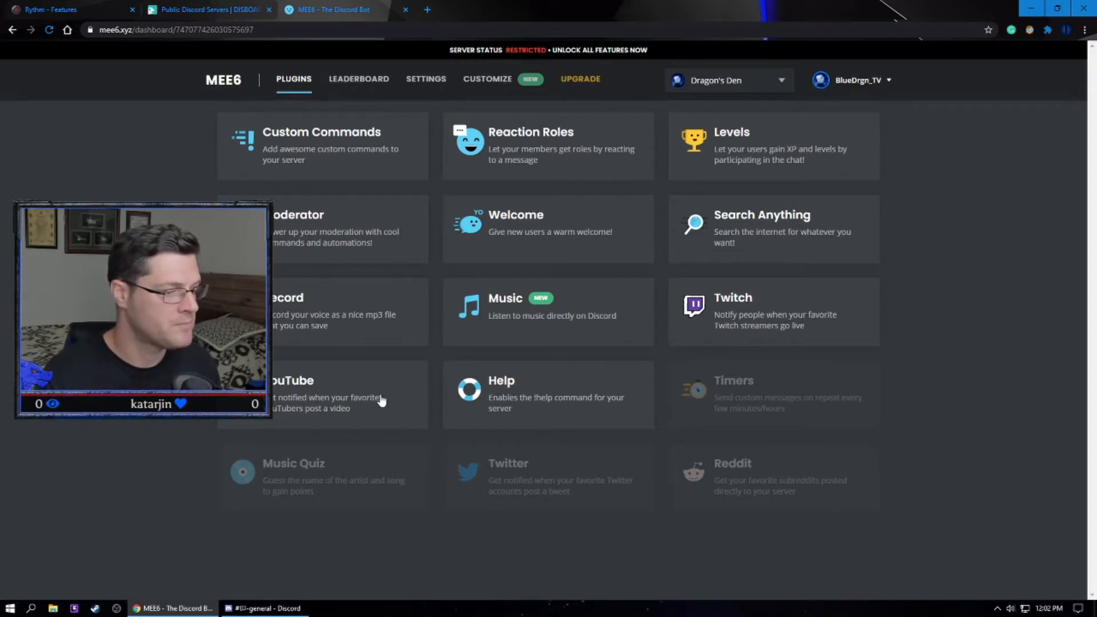
Bring the Discord app forward on Dragon's Den's general channel
left_click(264, 608)
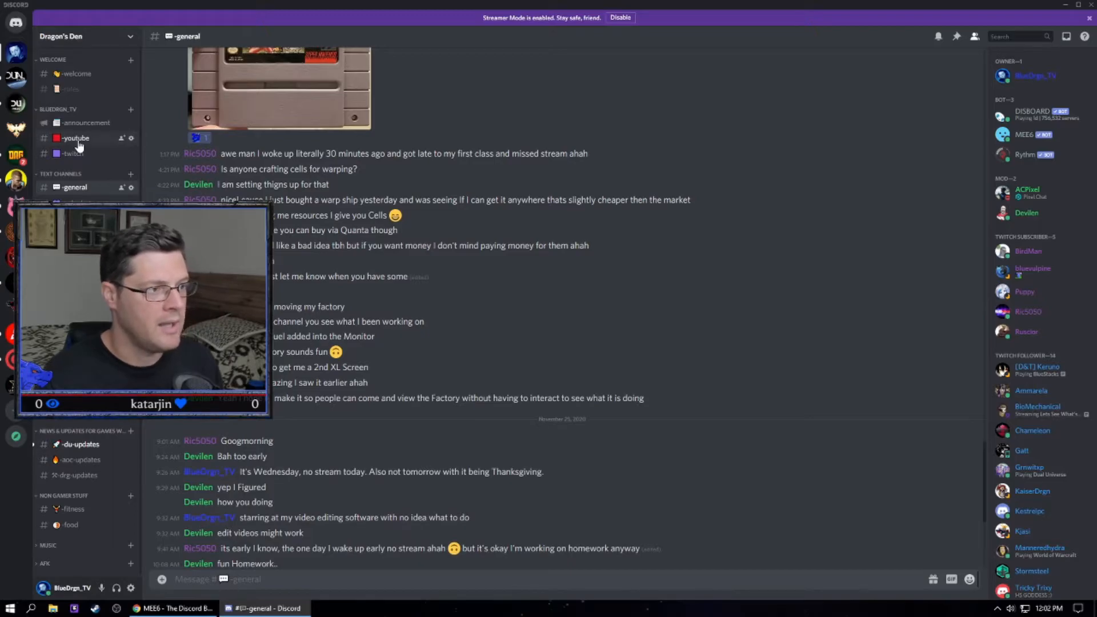
View MEE6 posts in #youtube and #twitch, then return to the MEE6 browser
left_click(74, 138)
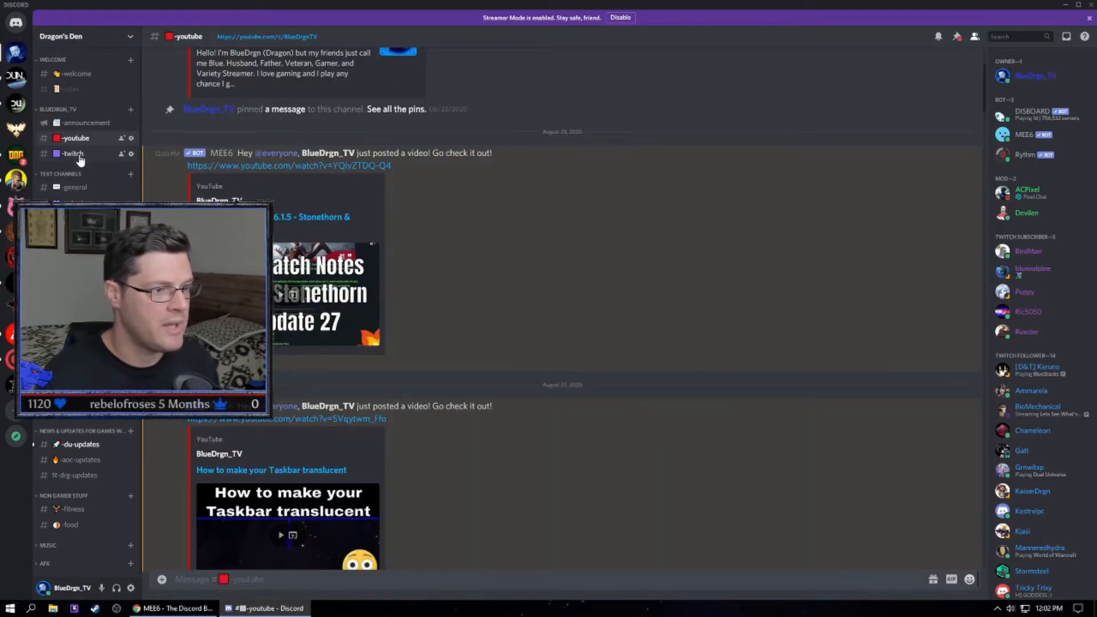
scroll("down", 3)
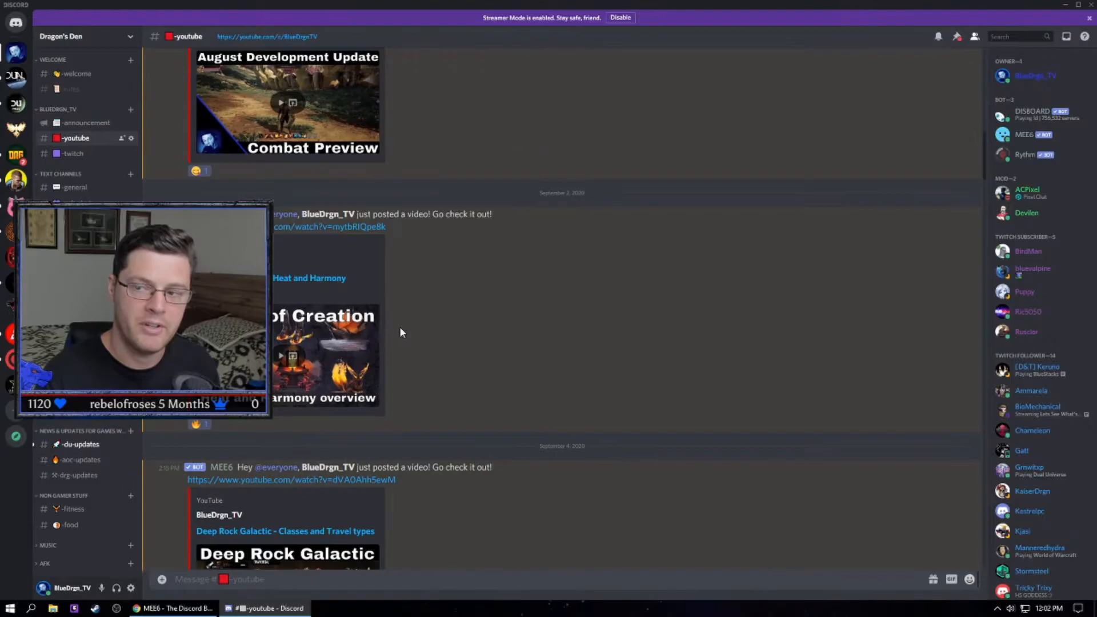
scroll("down", 3)
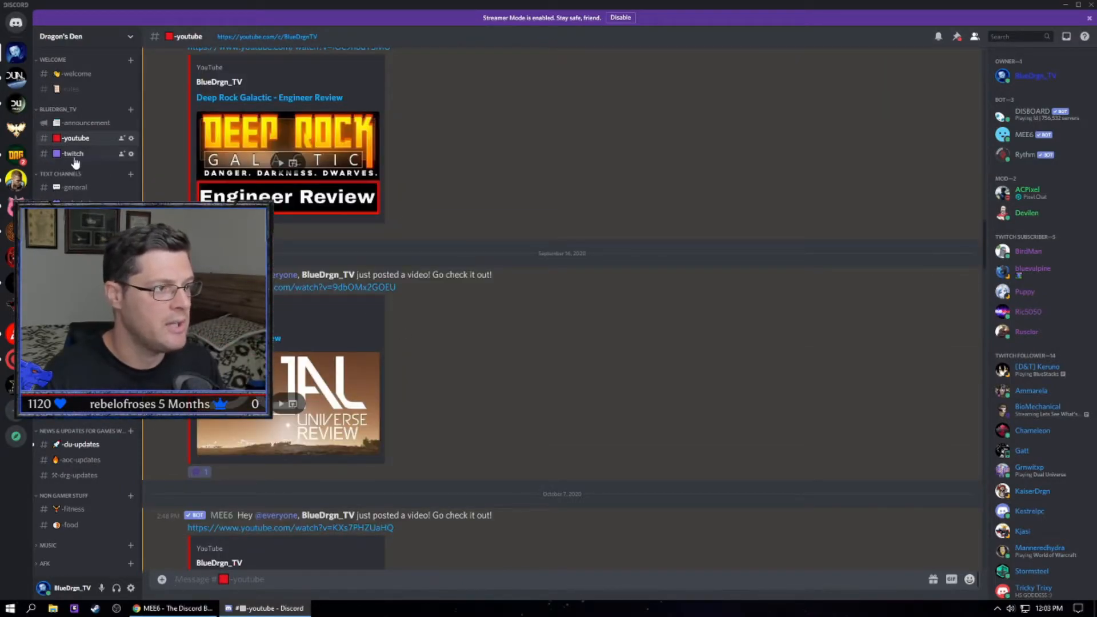
left_click(72, 152)
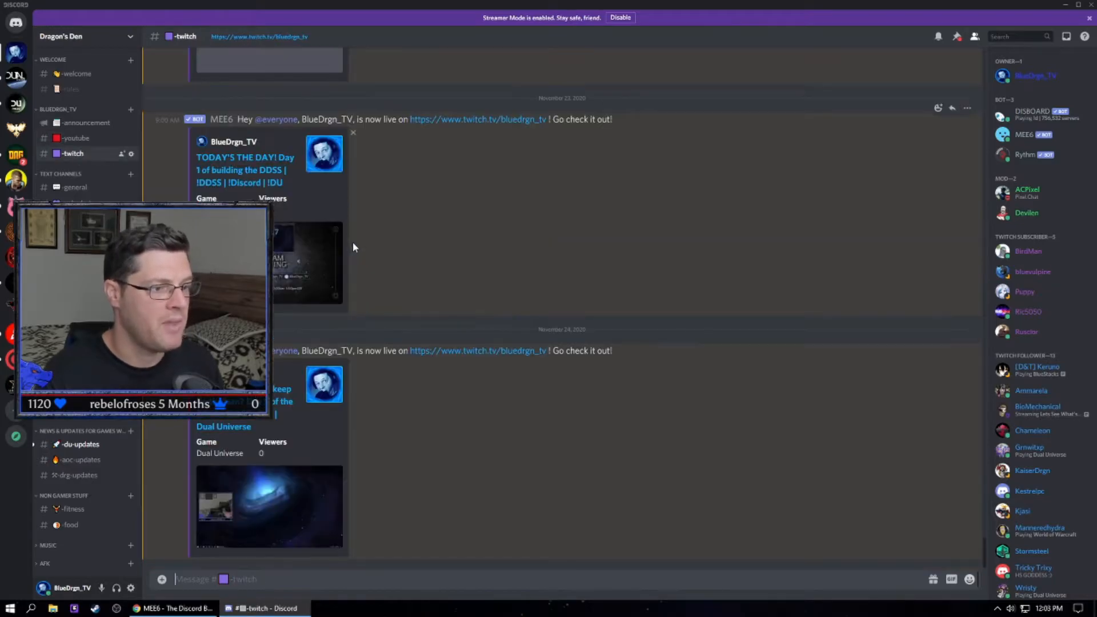
mouse_move(434, 306)
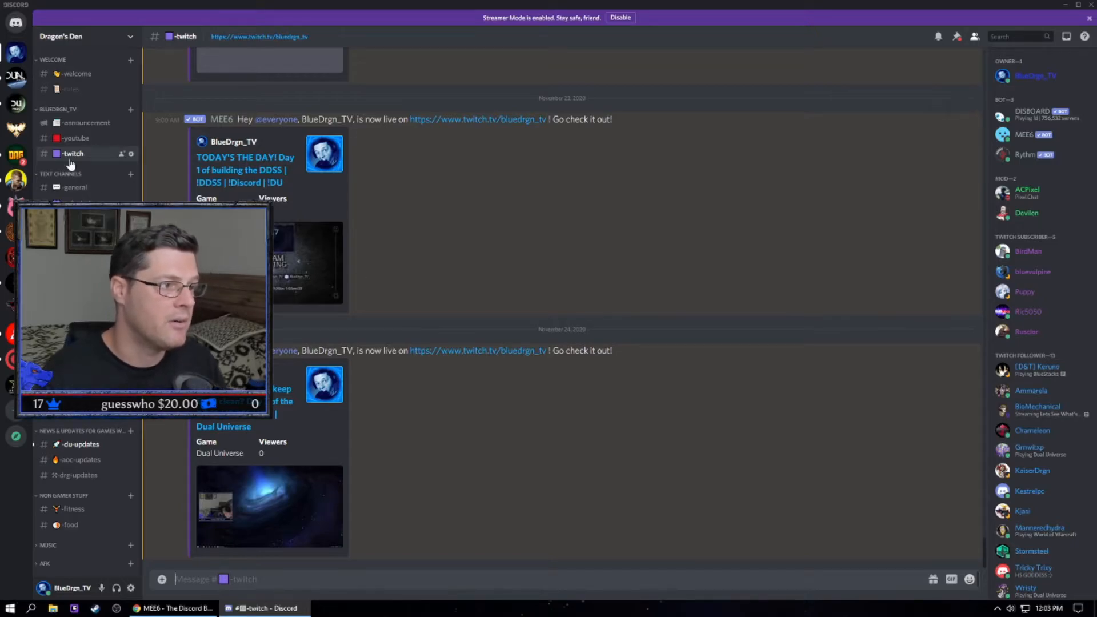
left_click(75, 187)
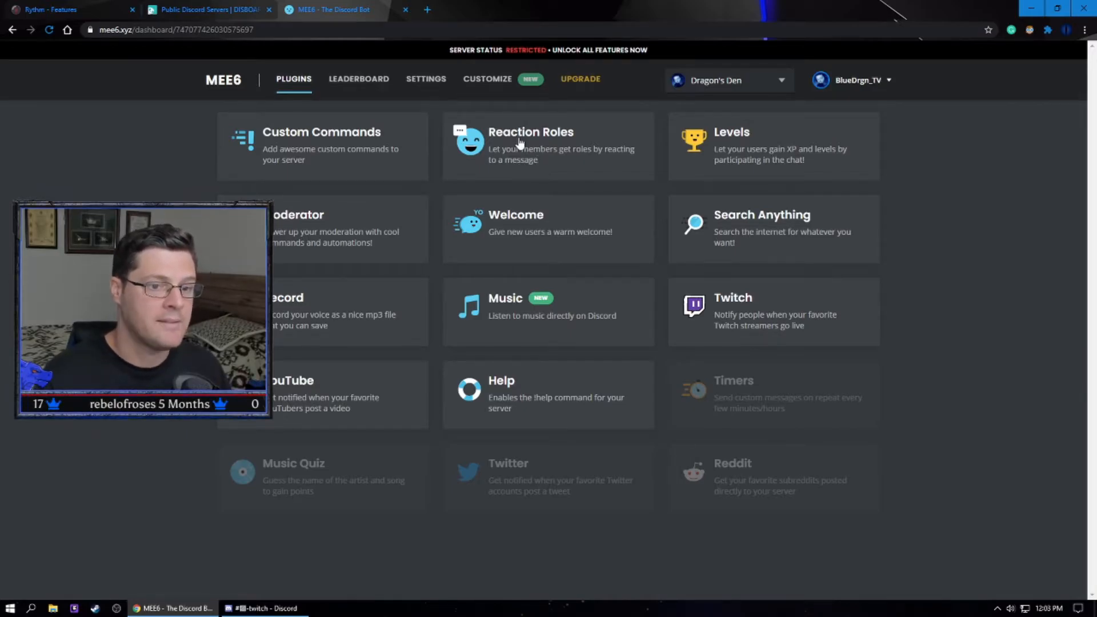
mouse_move(752, 312)
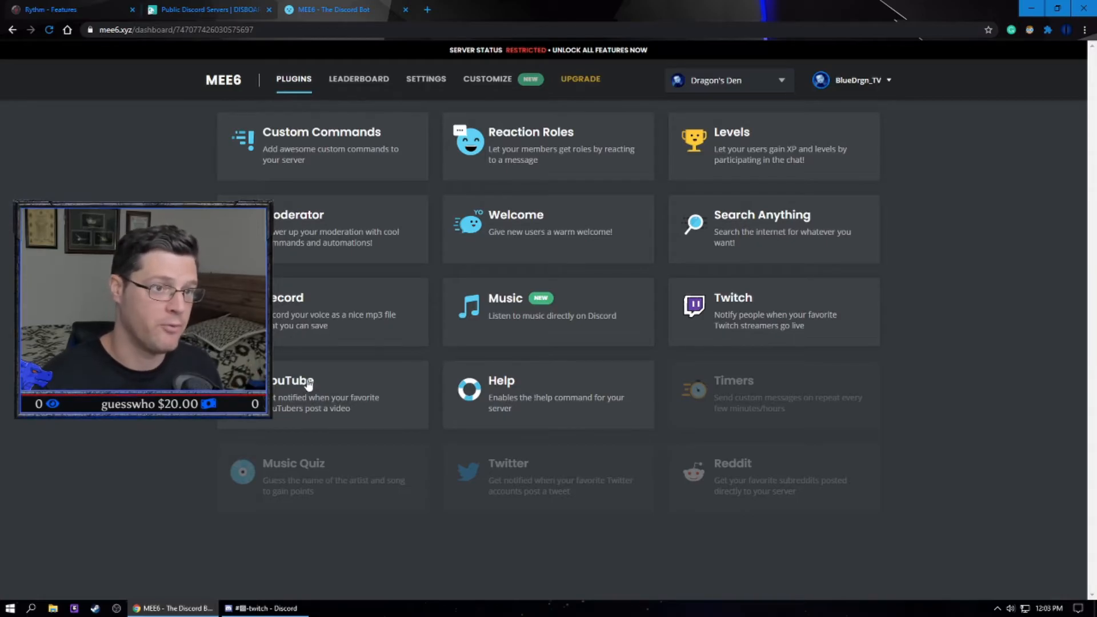
Switch from the MEE6 plugins back to the Discord app window
left_click(265, 607)
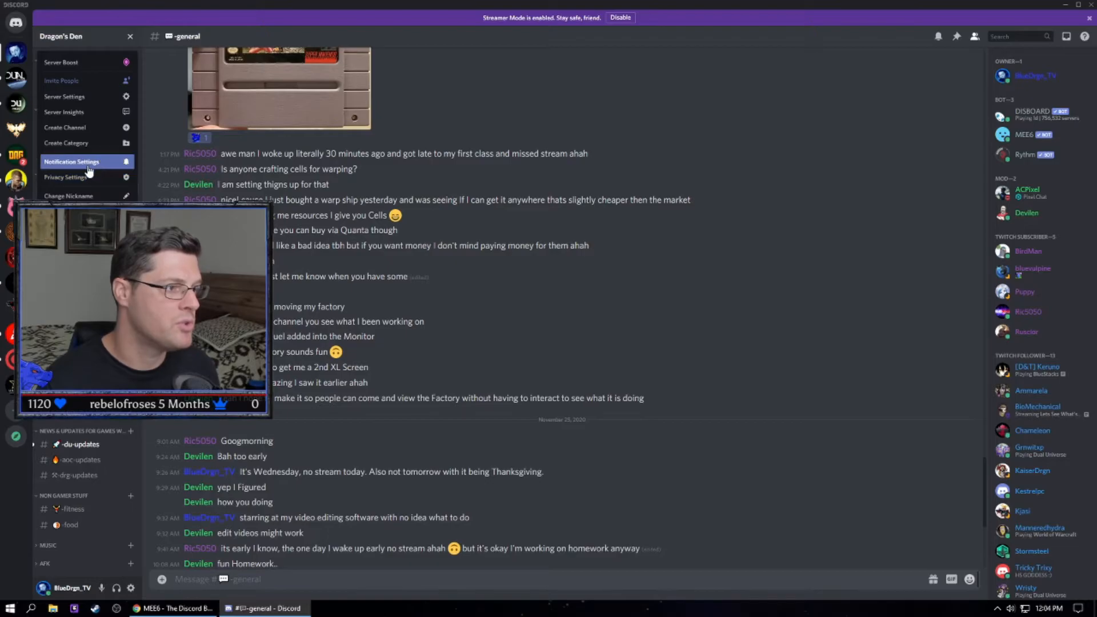
mouse_move(77, 96)
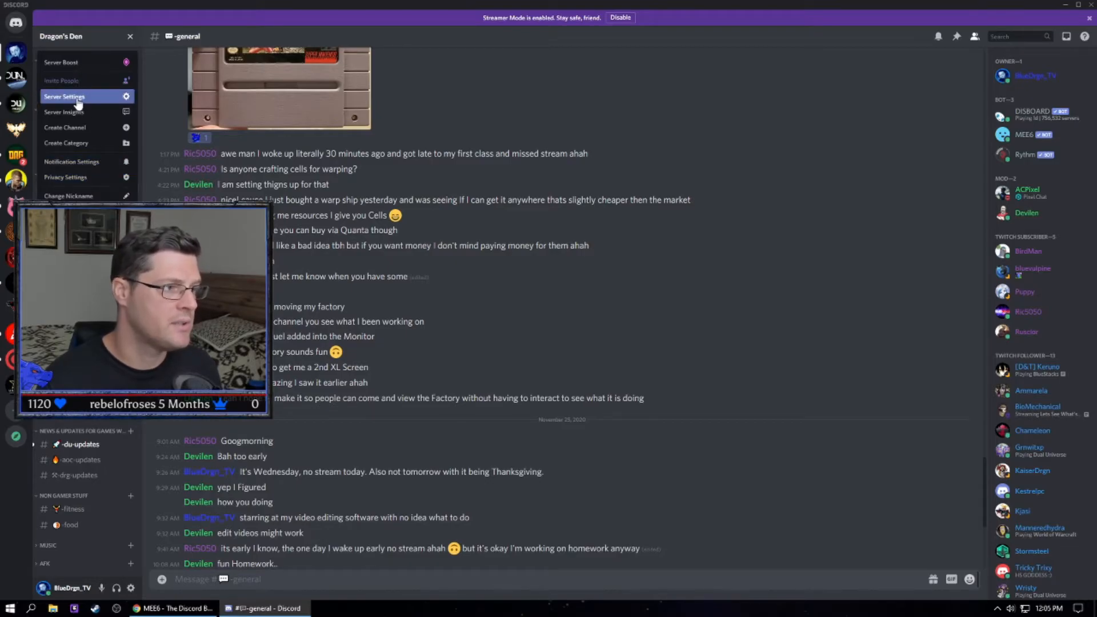
Open Dragon's Den Server Settings on the Overview page
left_click(64, 96)
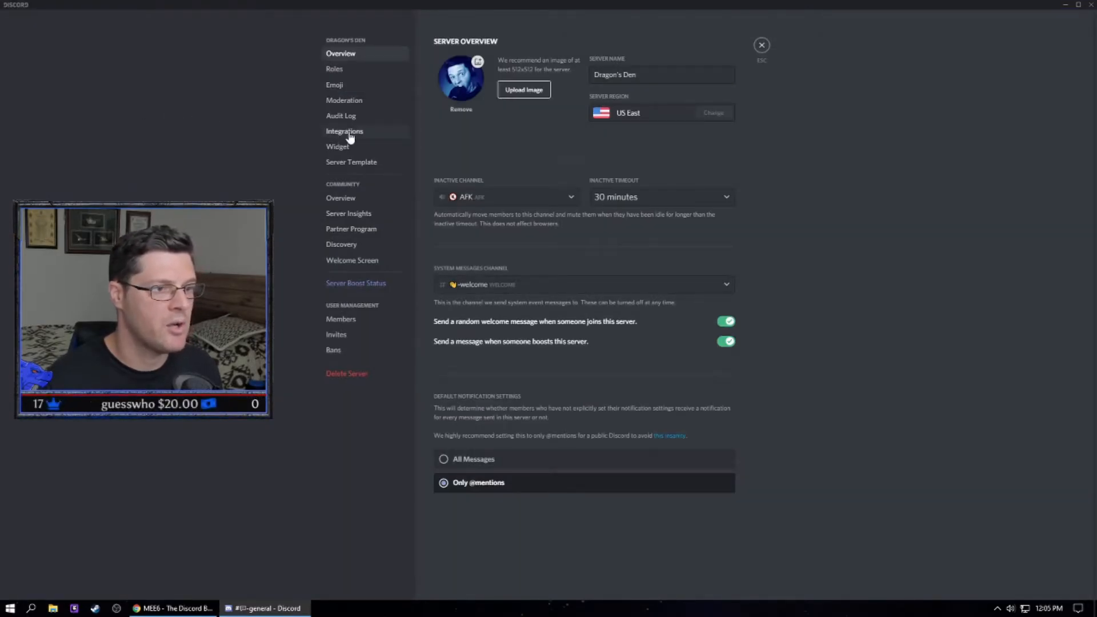
Review Dragon's Den's Integrations page listing MEE6, Rythm and DISBOARD, then close settings
left_click(344, 130)
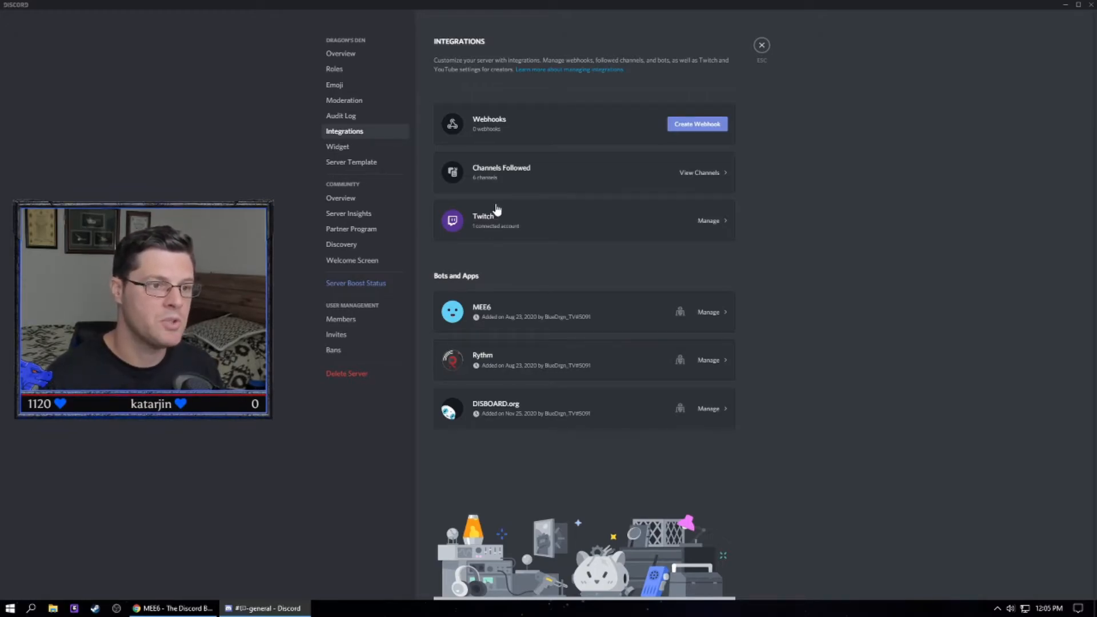
mouse_move(334, 68)
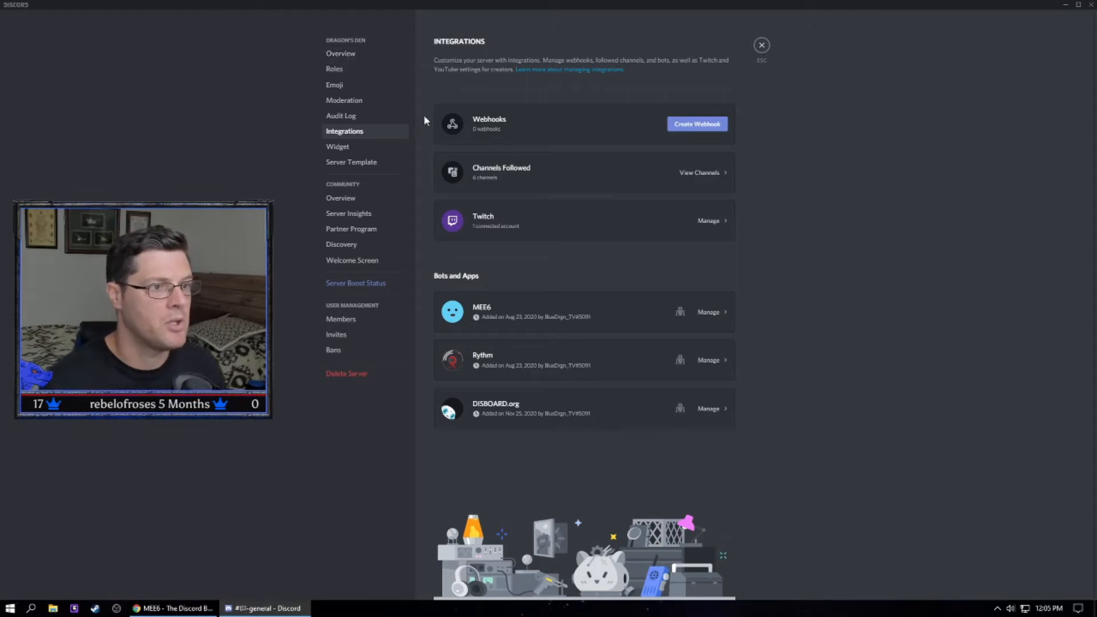
left_click(761, 45)
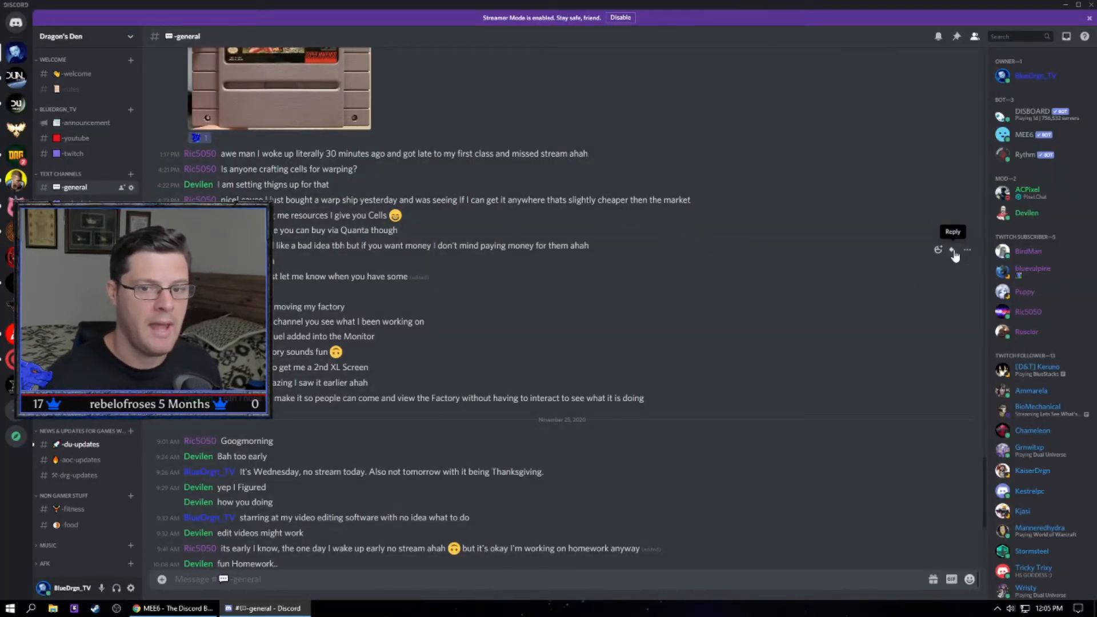
mouse_move(1015, 243)
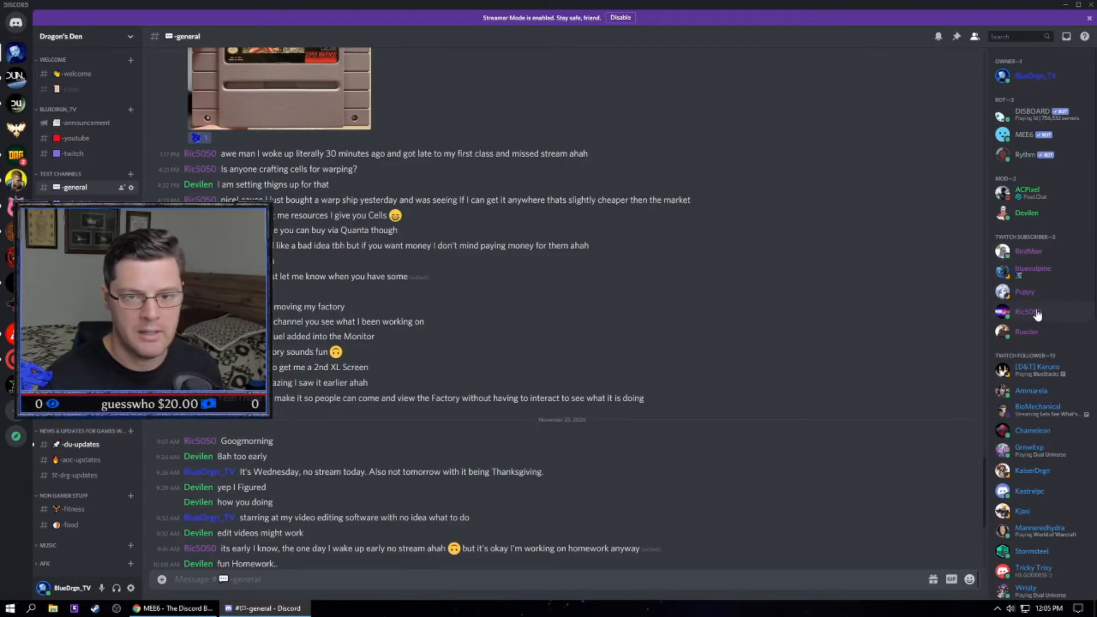
Return to Dragon's Den's Integrations page showing webhooks, followed channels, Twitch and bots
left_click(1028, 311)
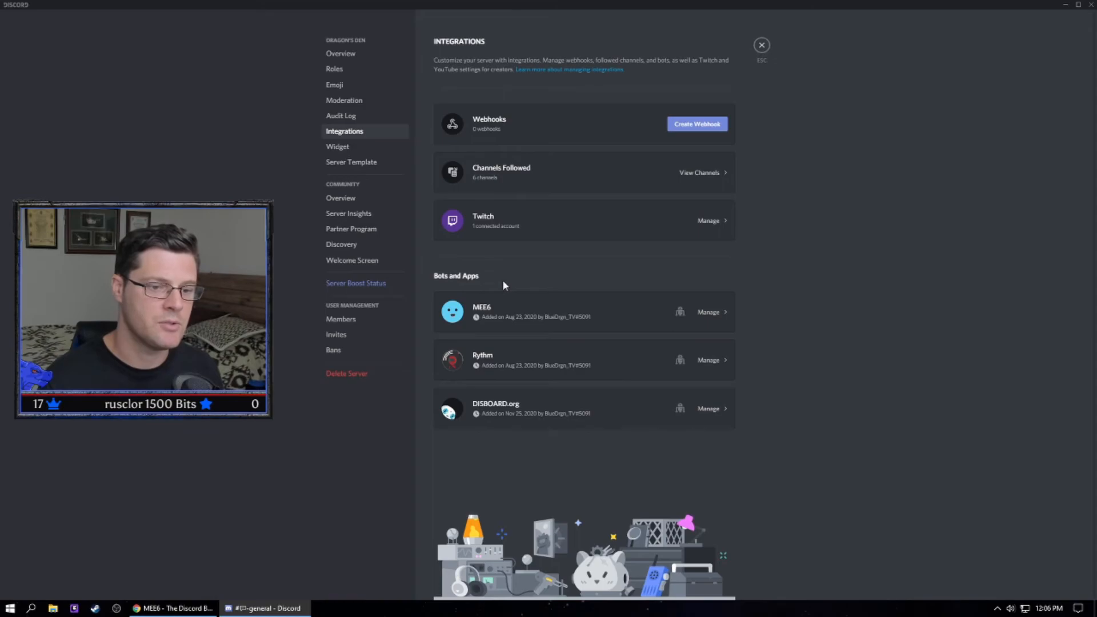
mouse_move(377, 249)
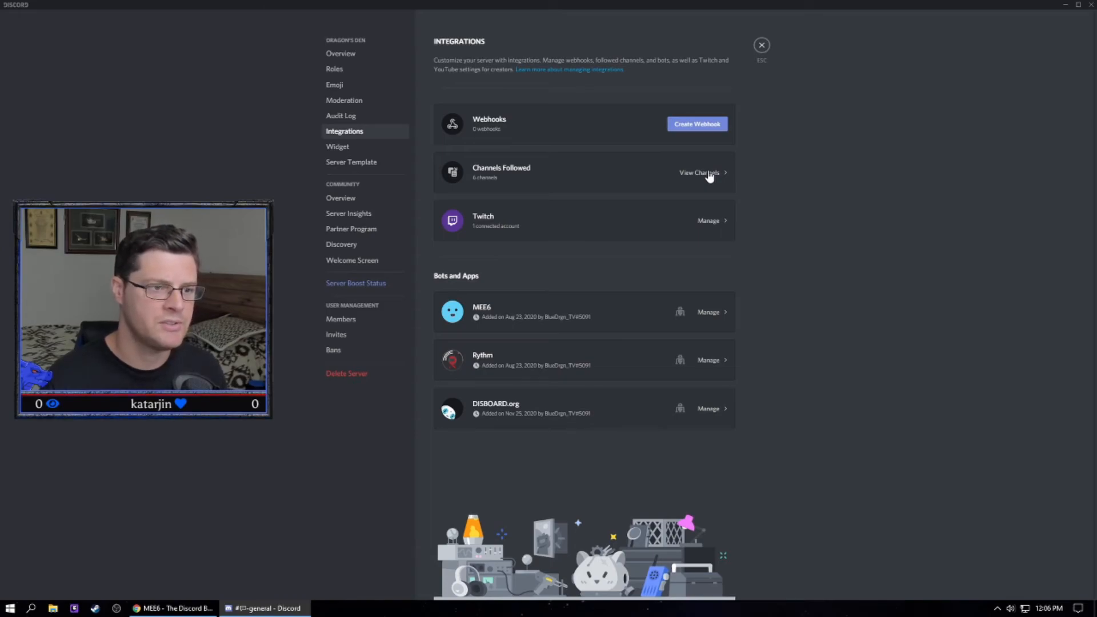
View the six followed announcement feeds routed into drg-updates, aoc-updates and du-updates
left_click(698, 172)
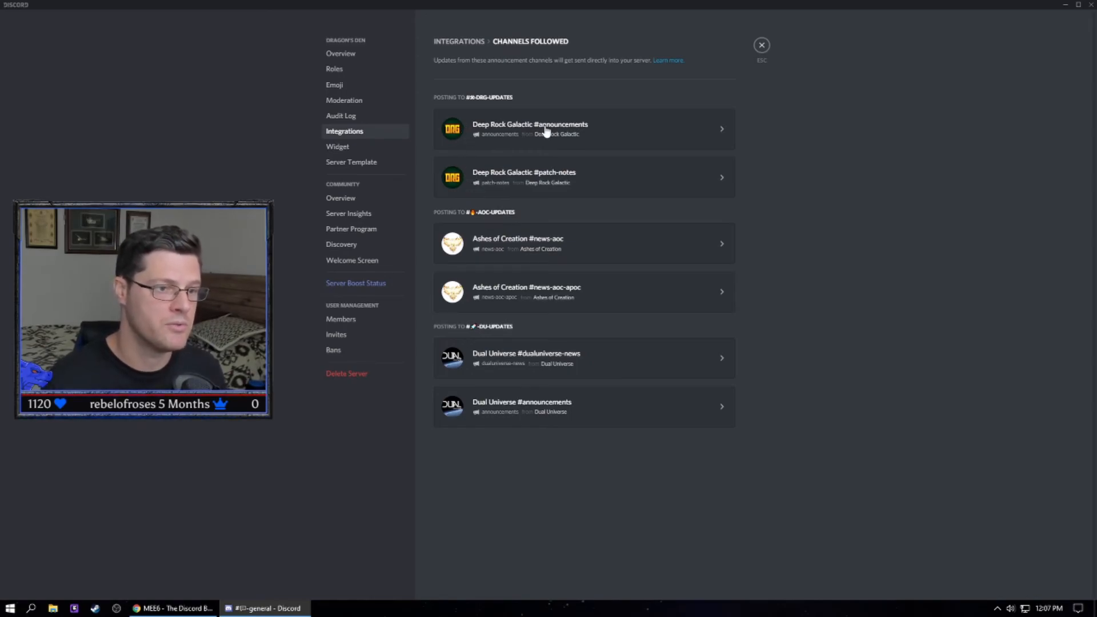
mouse_move(567, 367)
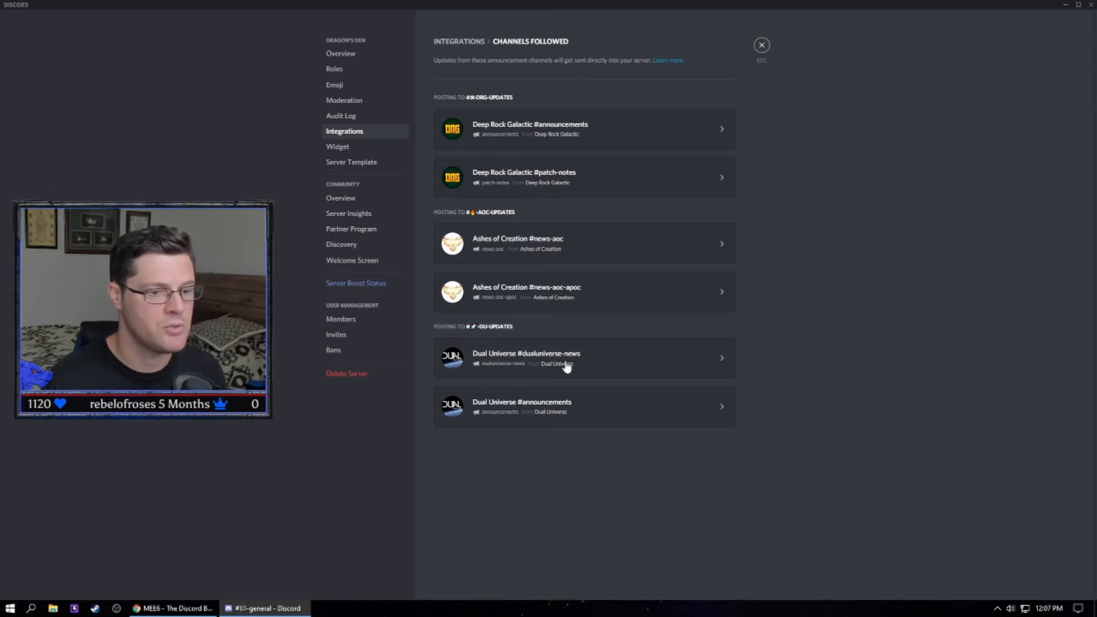
mouse_move(565, 355)
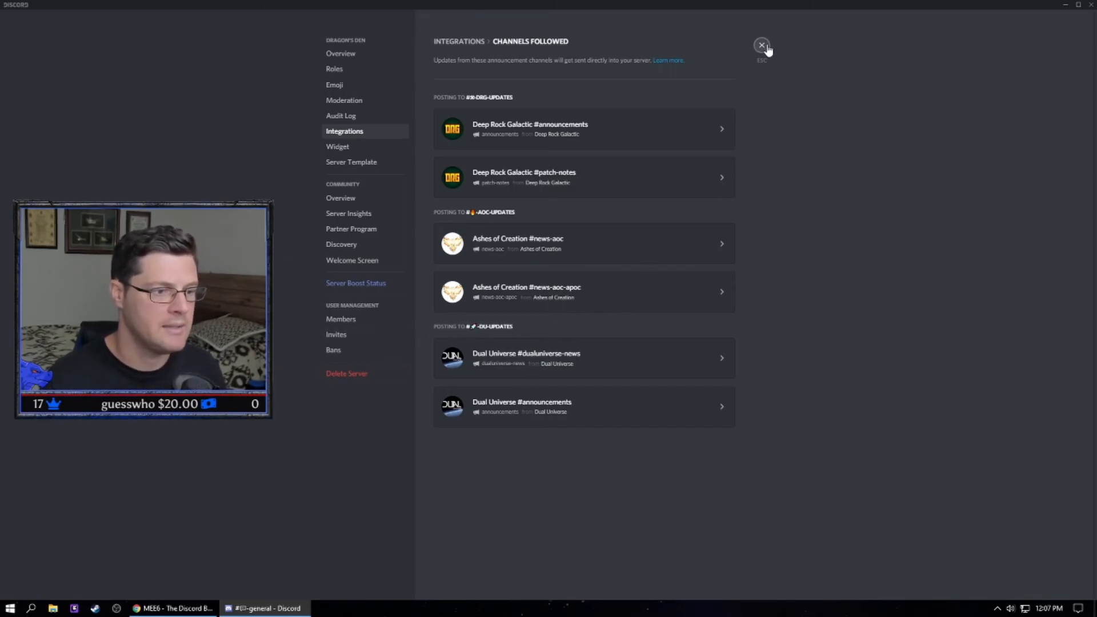
Close settings and open the #du-updates channel with Dual Universe announcements
left_click(761, 45)
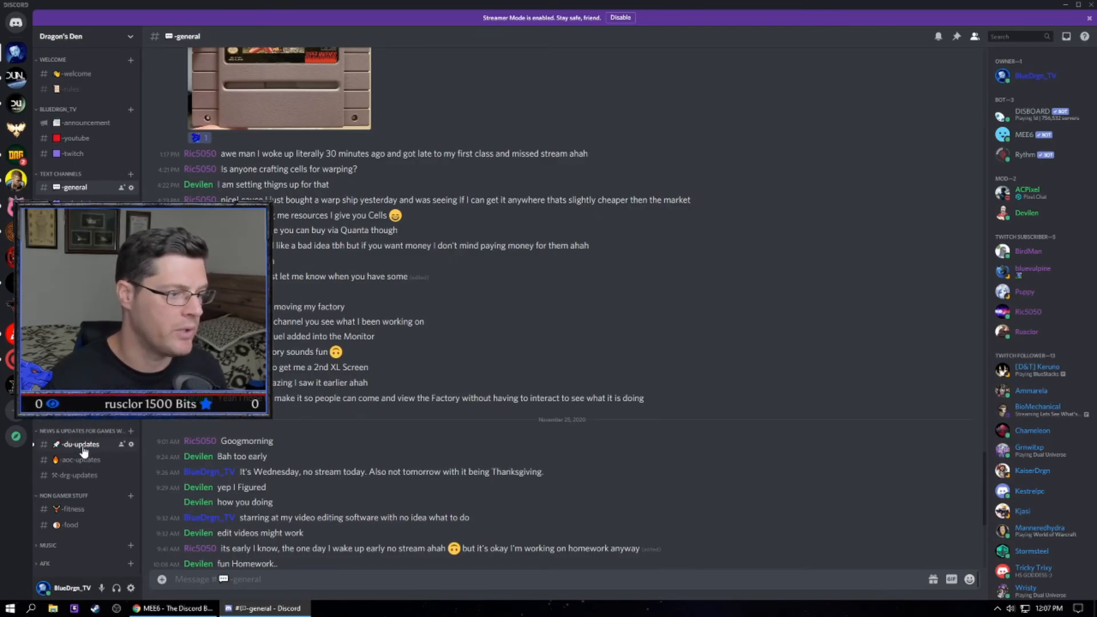
left_click(79, 443)
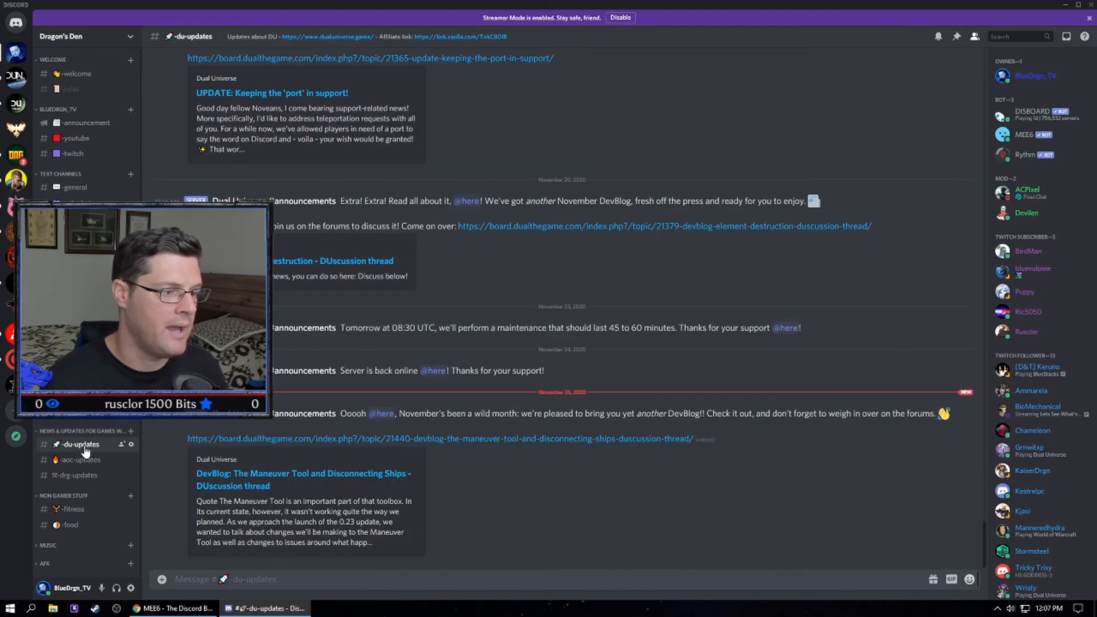